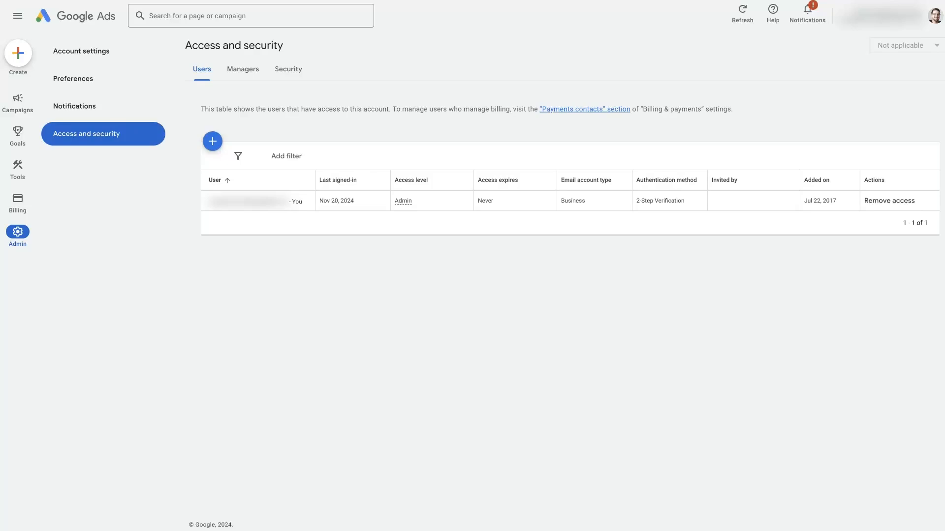
mouse_move(486, 297)
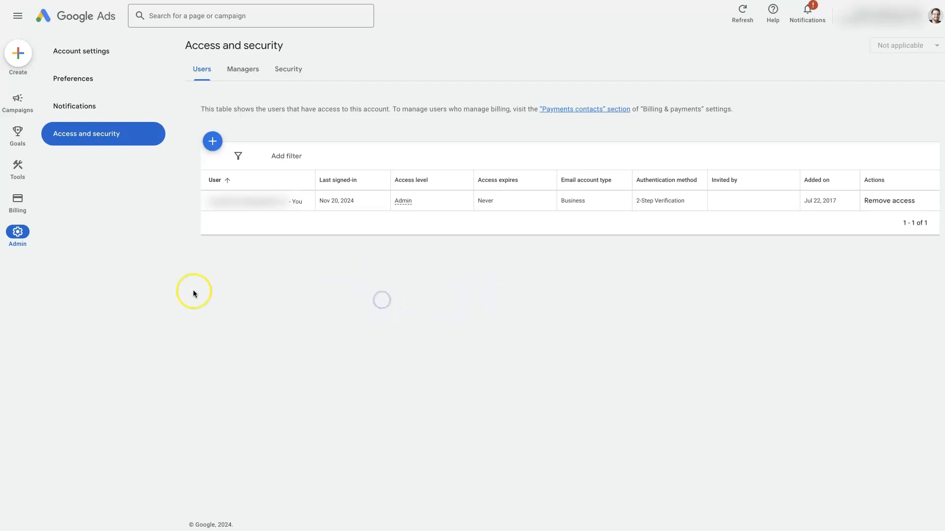
mouse_move(18, 244)
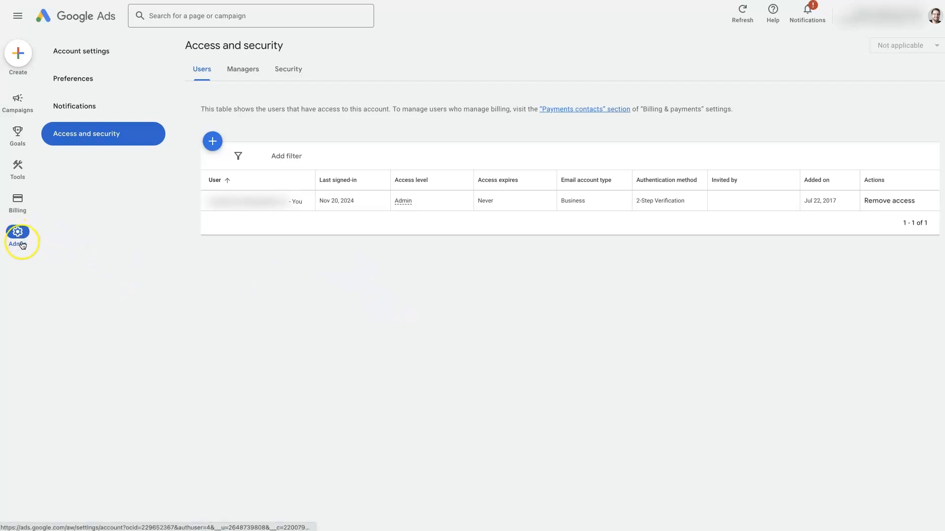
mouse_move(128, 227)
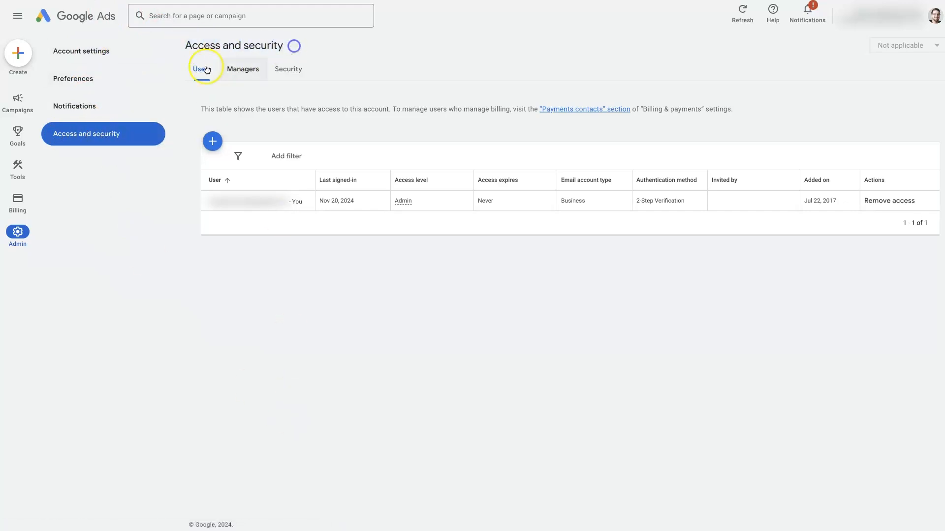
mouse_move(257, 81)
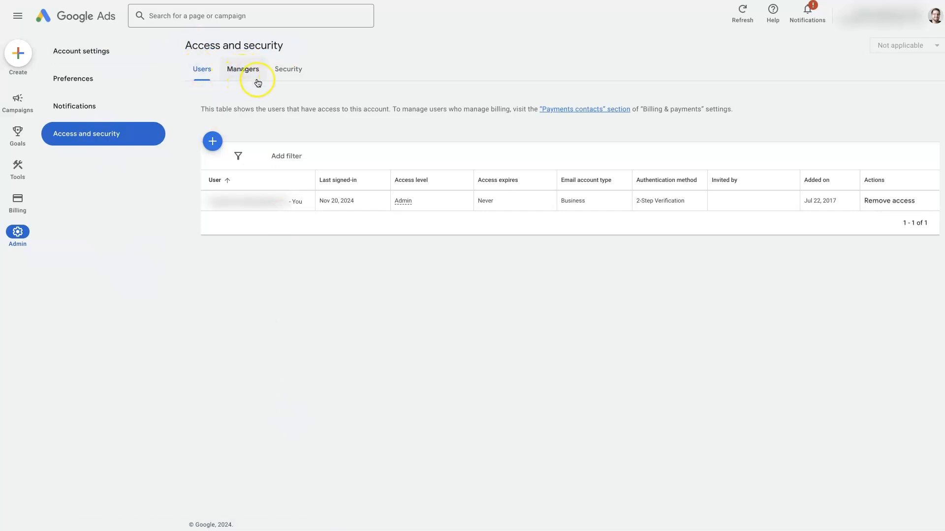
mouse_move(283, 72)
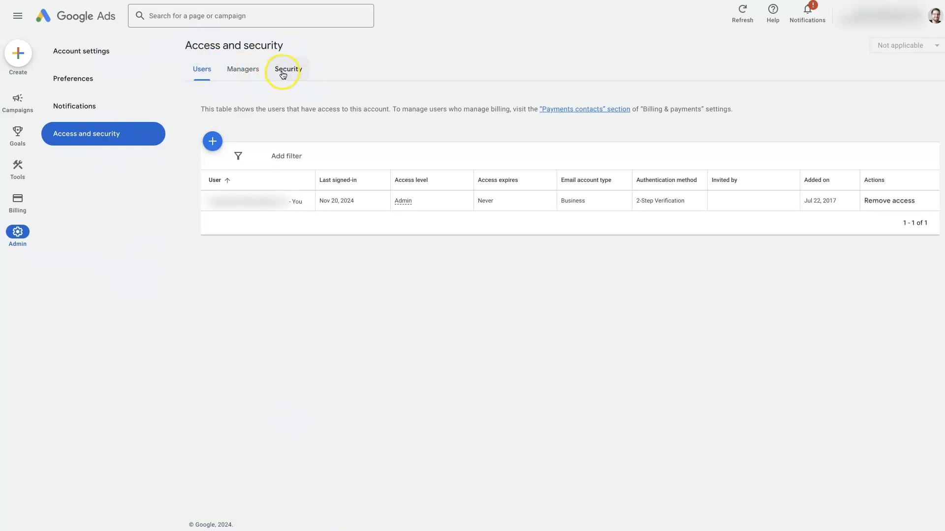
mouse_move(242, 68)
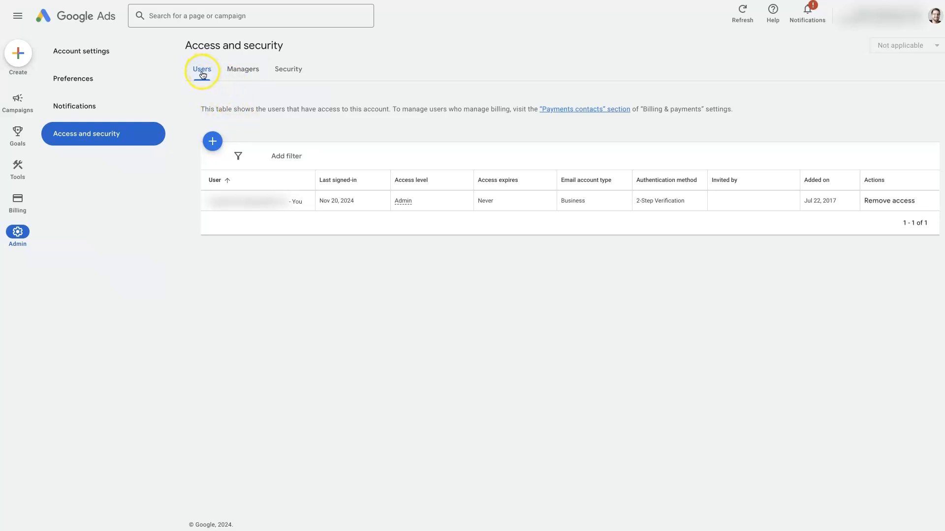
mouse_move(202, 72)
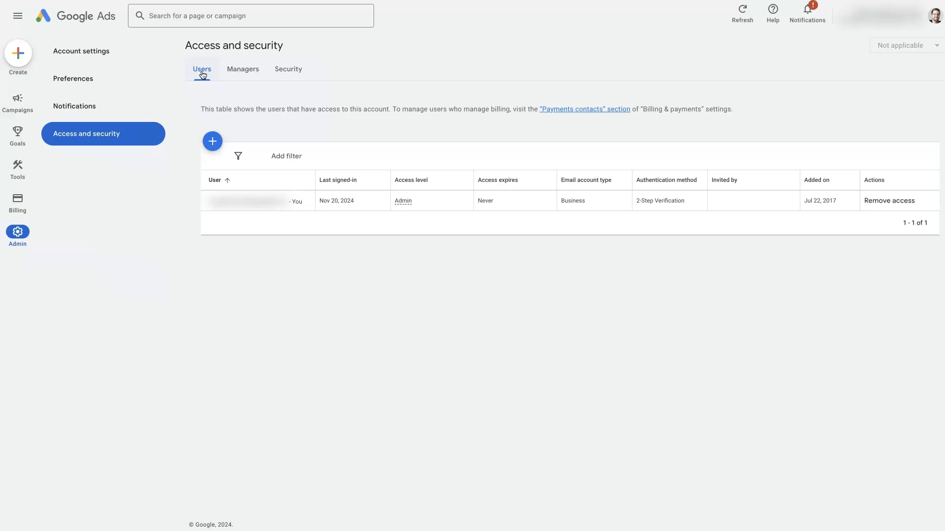
mouse_move(301, 267)
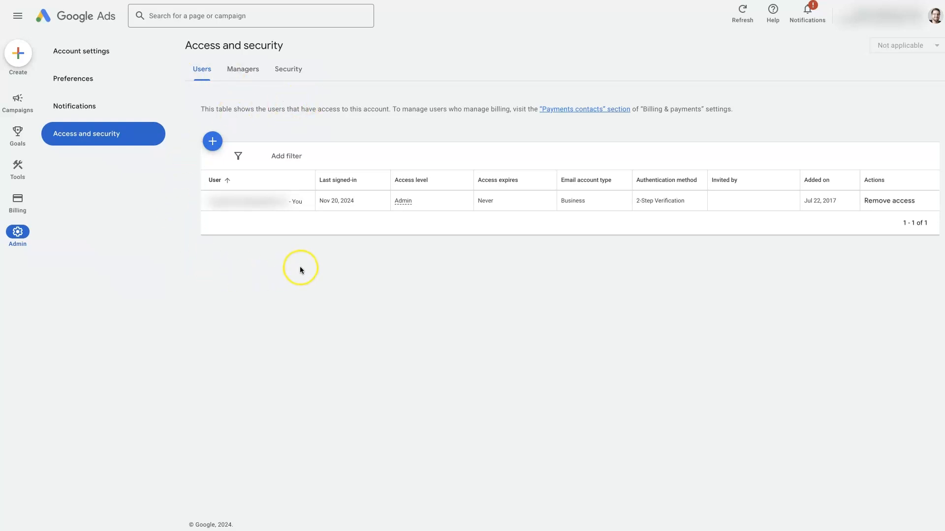
mouse_move(301, 270)
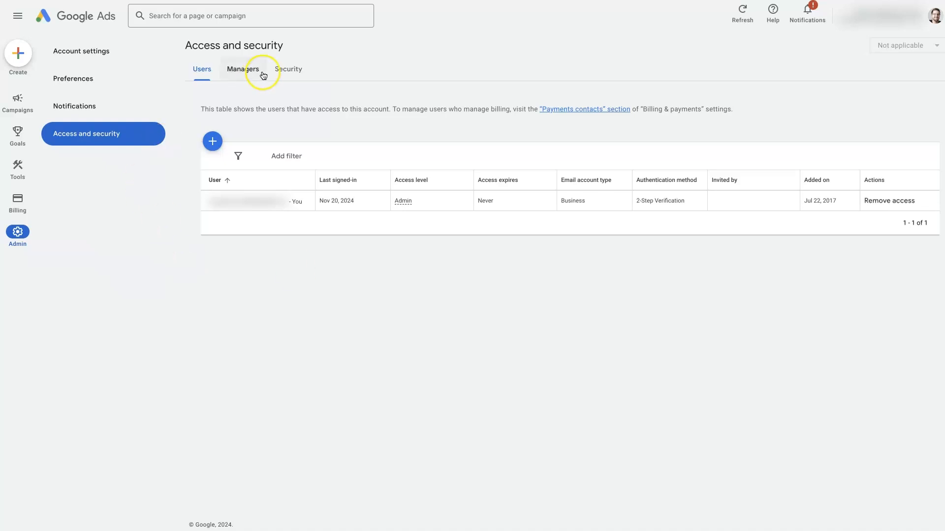
mouse_move(160, 74)
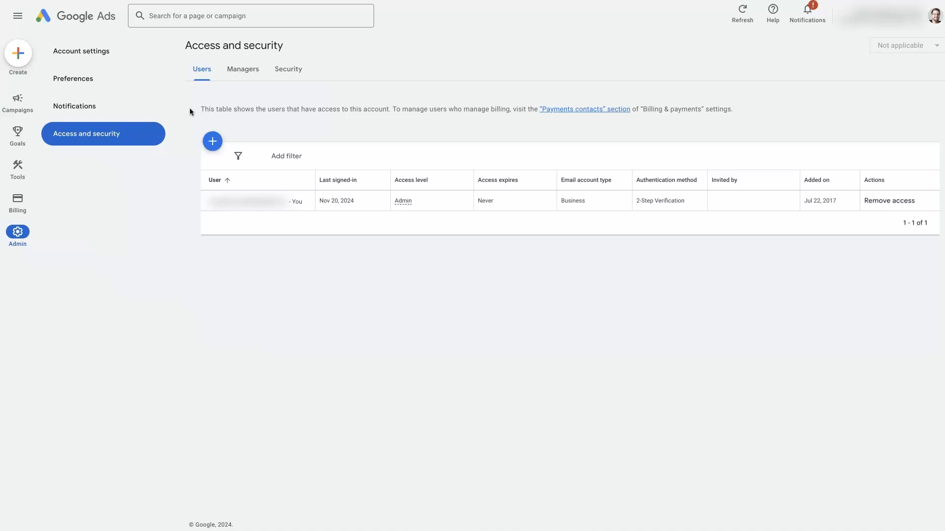
mouse_move(199, 245)
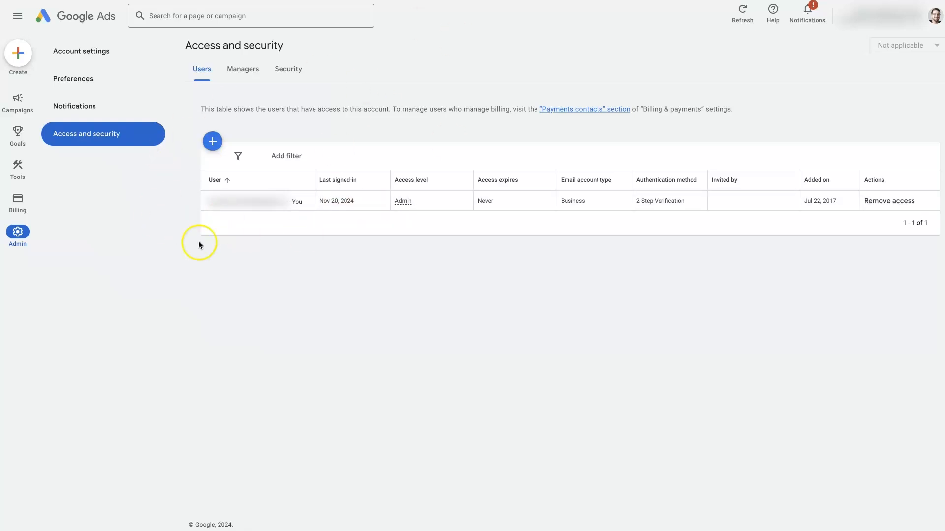
mouse_move(185, 173)
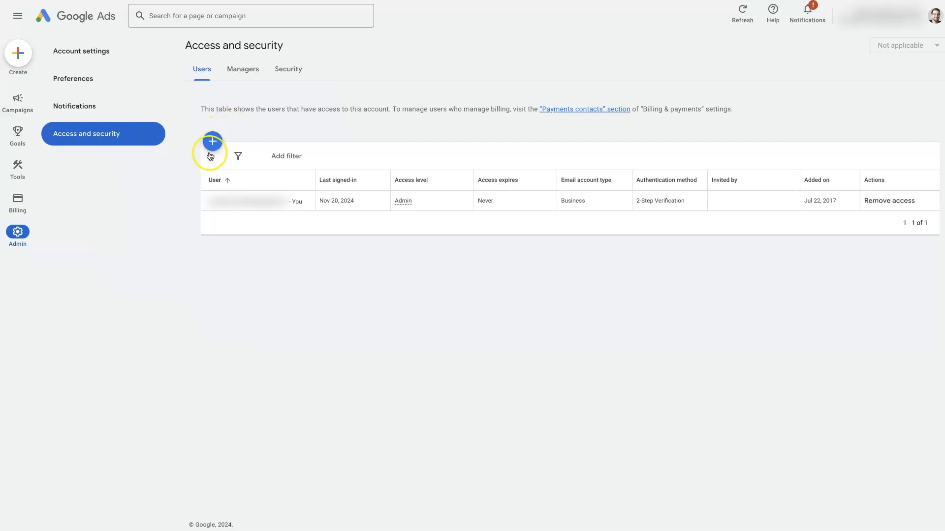
mouse_move(343, 312)
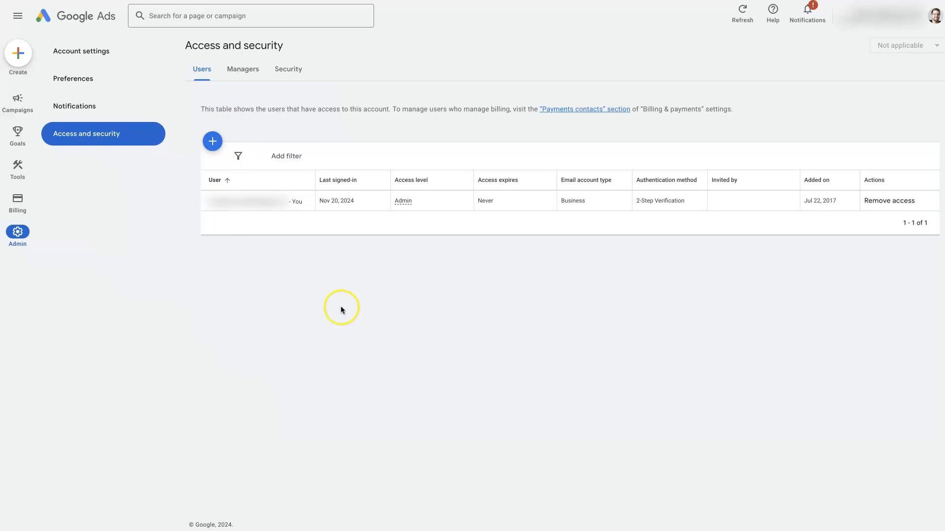
mouse_move(236, 296)
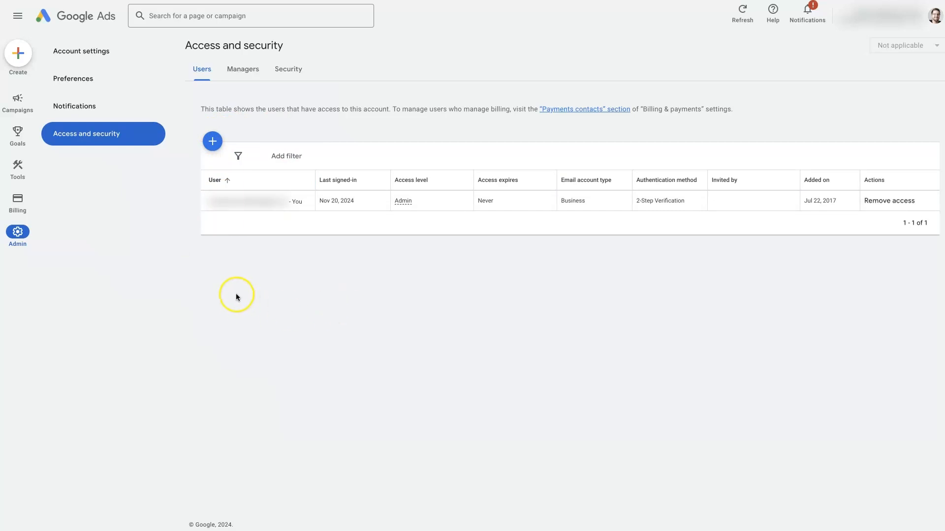
mouse_move(211, 142)
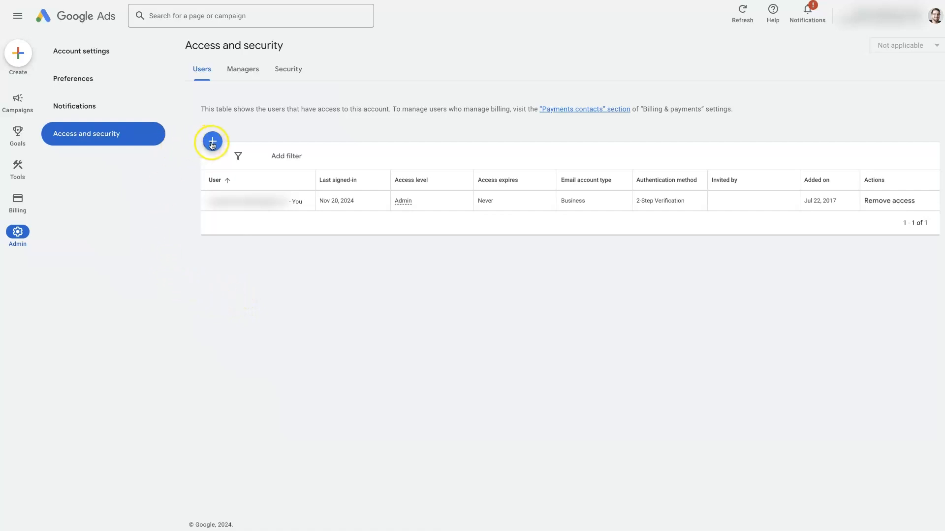
left_click(211, 142)
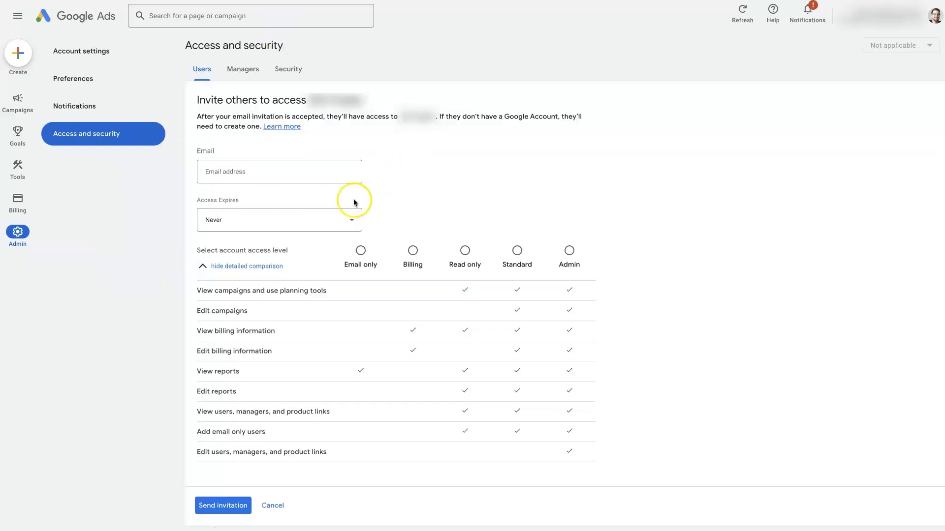
mouse_move(784, 242)
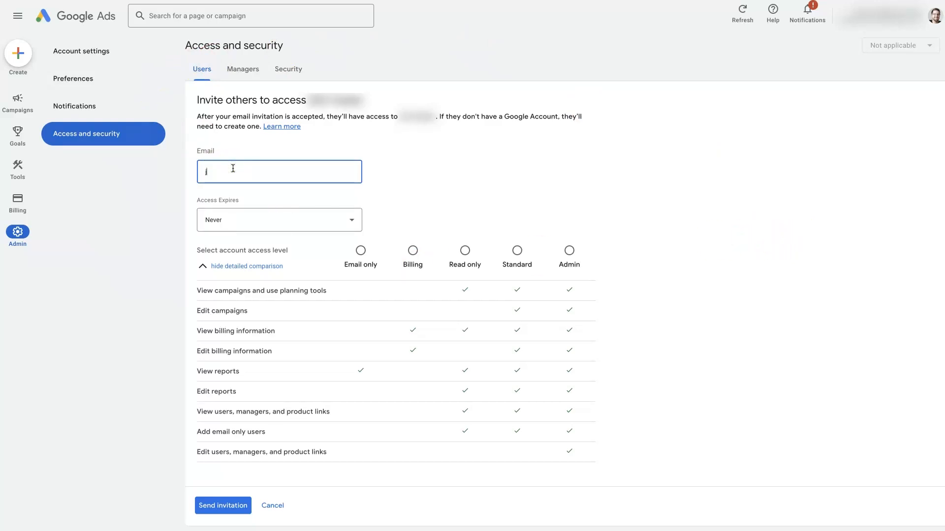
type("jill@m")
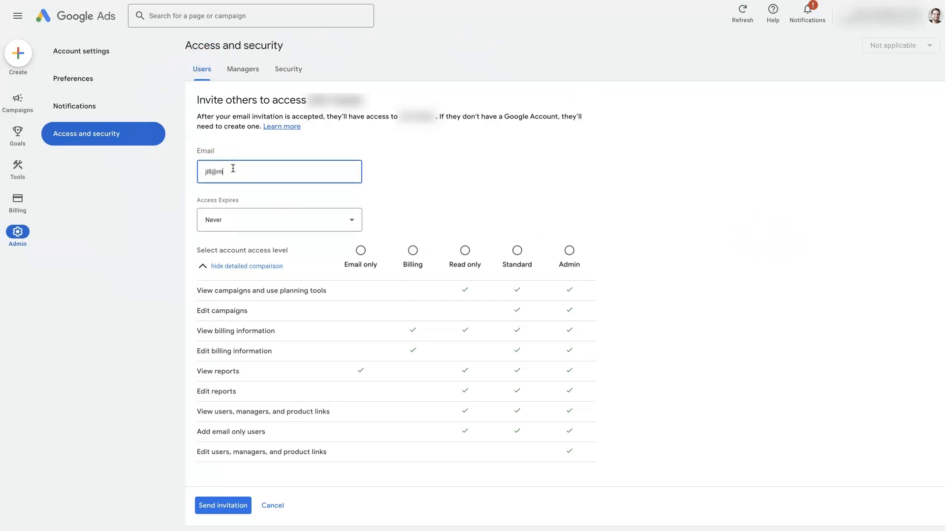
type("example.com")
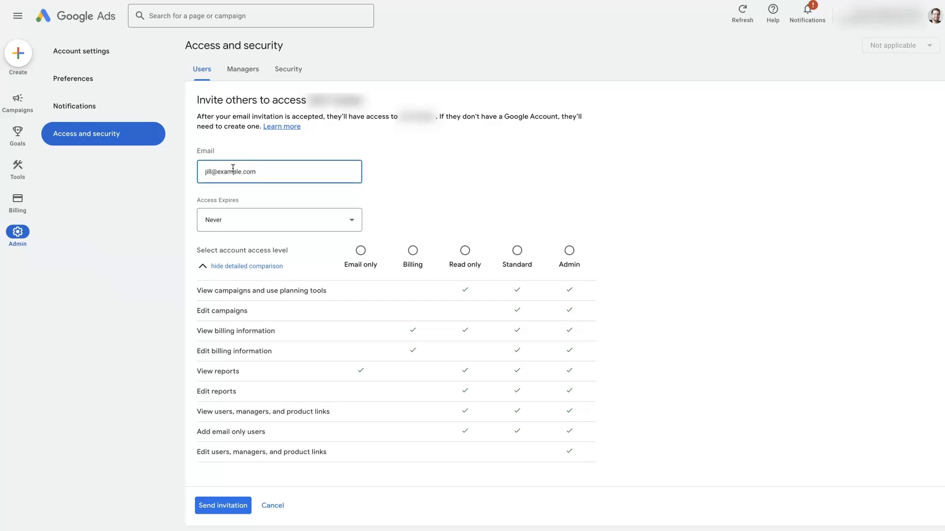
mouse_move(424, 189)
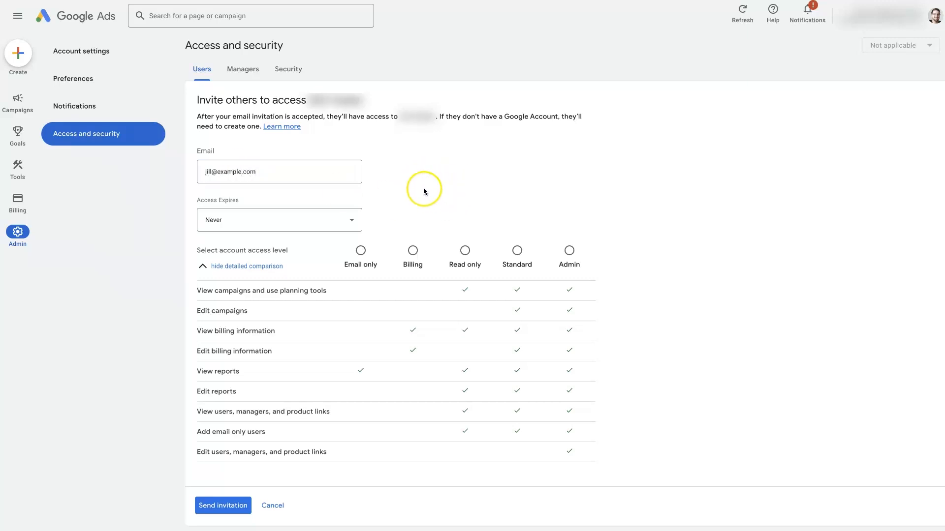
Change the invitee's access expiry from never to a specific date
scroll("down", 3)
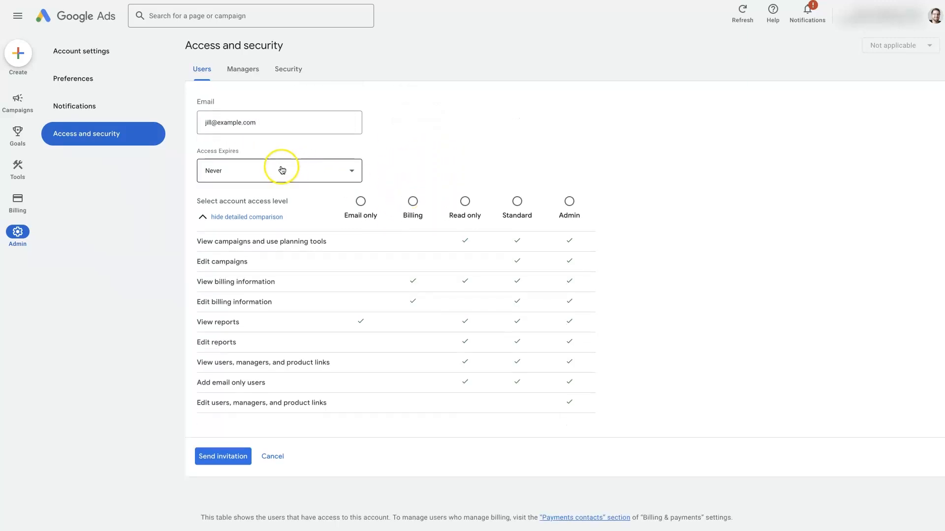
mouse_move(239, 175)
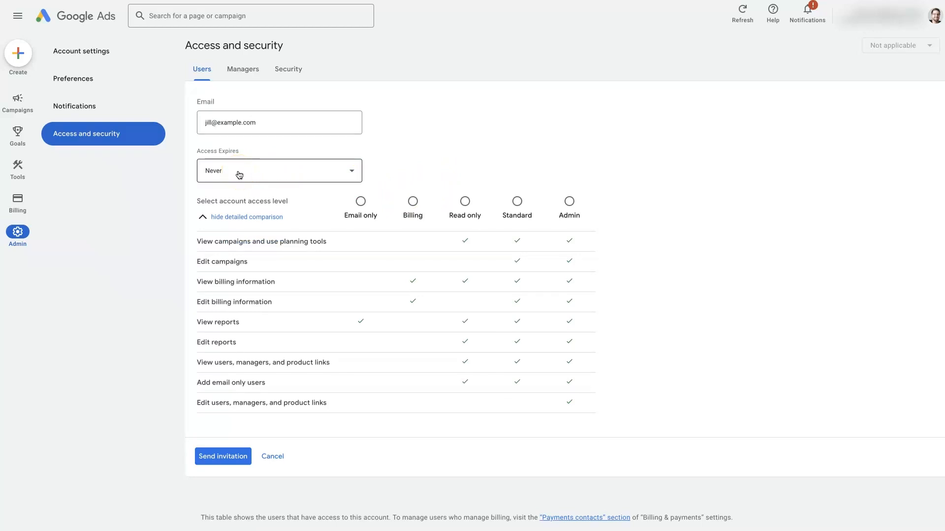
left_click(278, 170)
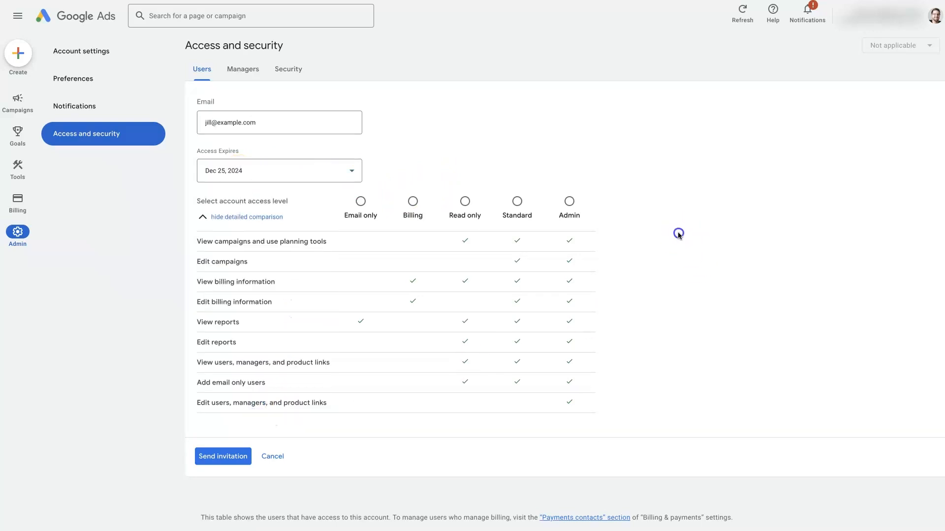
mouse_move(668, 326)
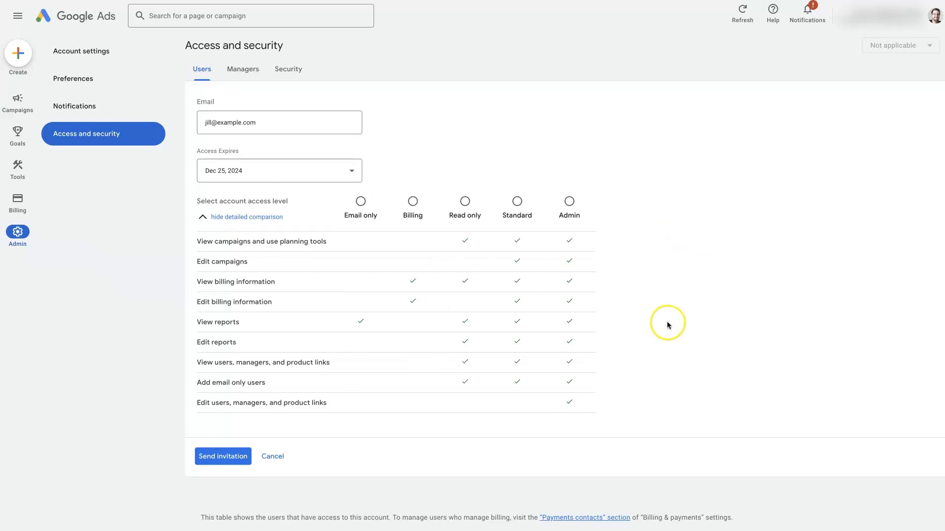
mouse_move(666, 325)
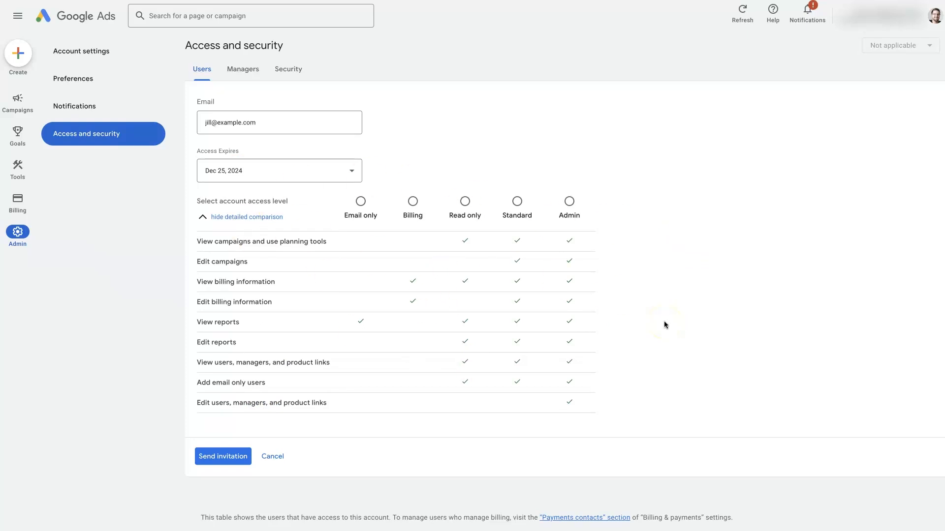
mouse_move(288, 199)
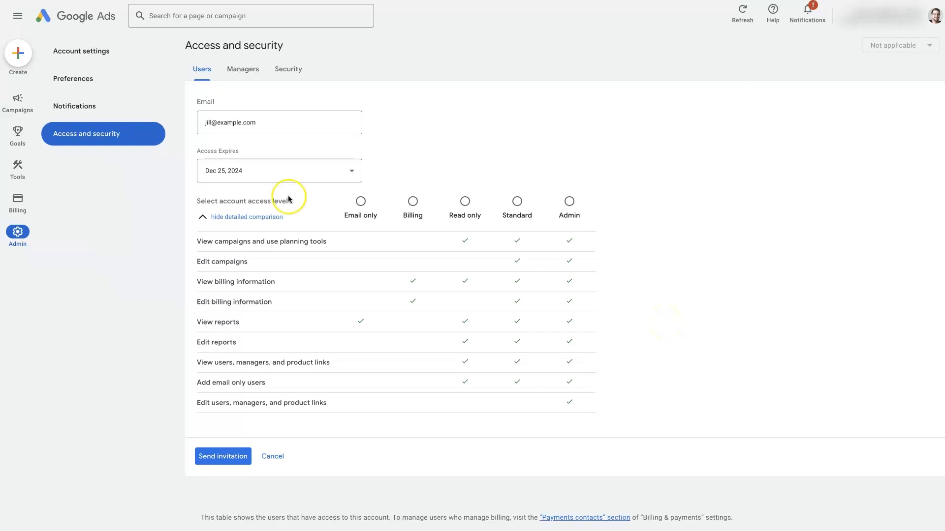
mouse_move(717, 302)
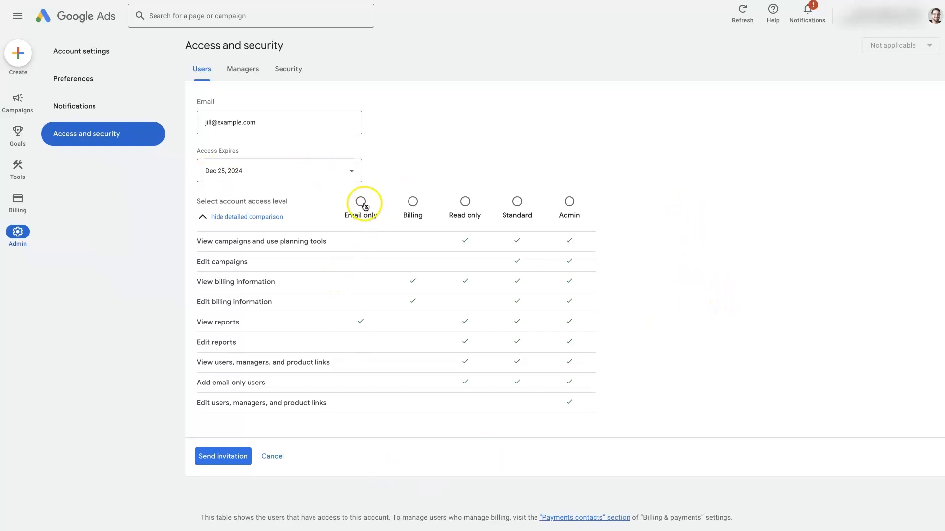
Compare the Email only, Billing, Read only, Standard and Admin access levels in turn
left_click(360, 201)
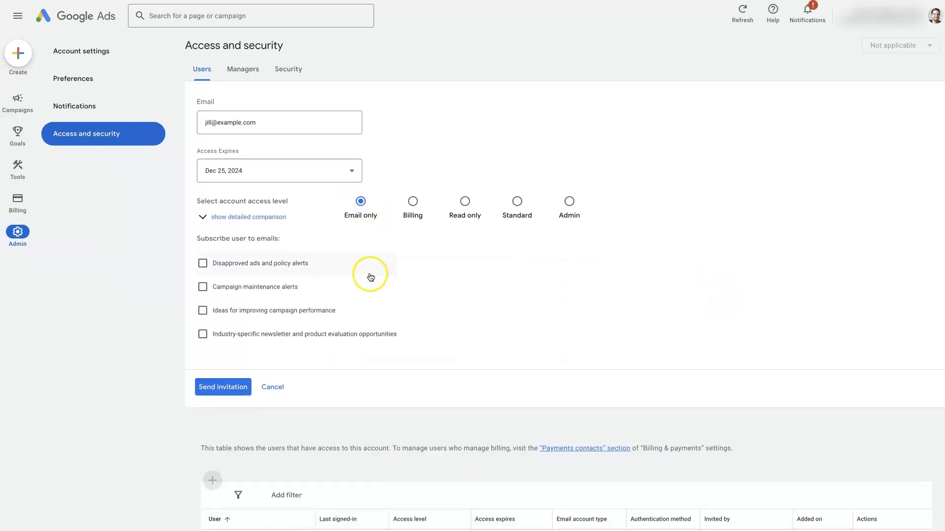
mouse_move(391, 279)
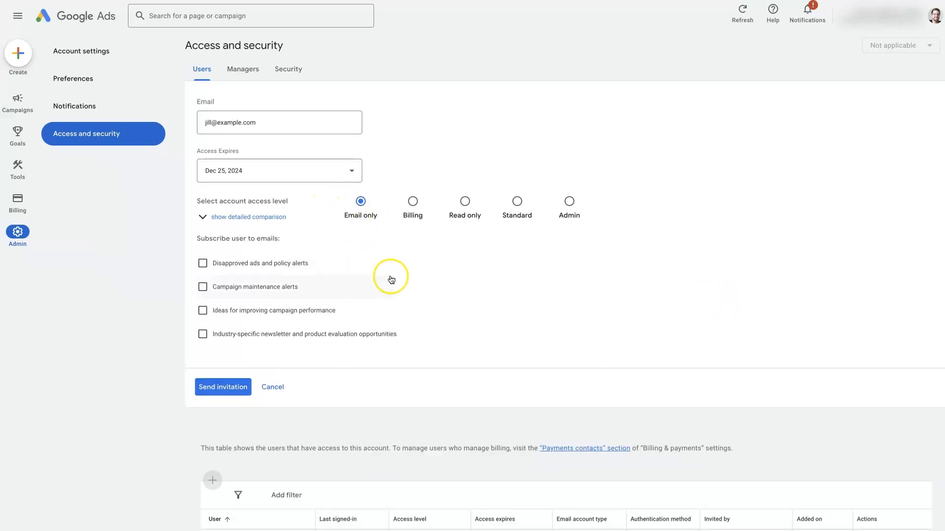
left_click(412, 200)
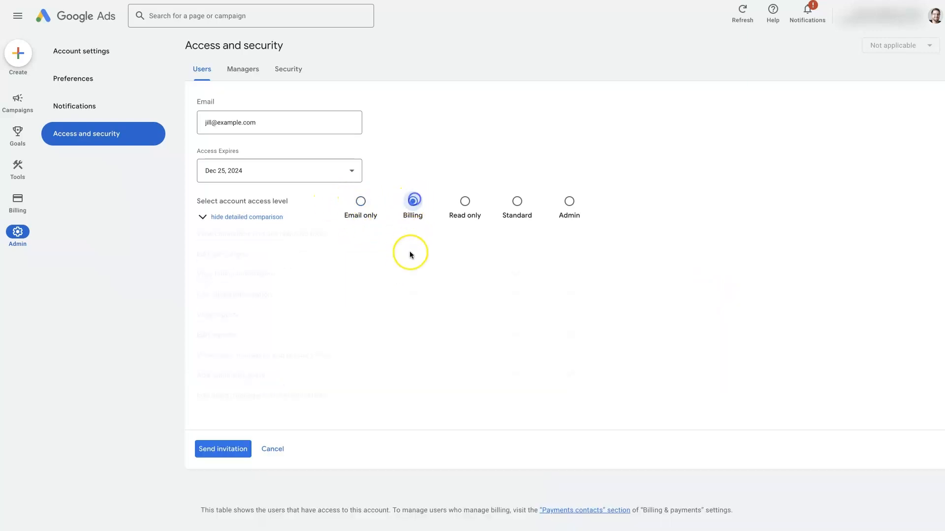
left_click(246, 216)
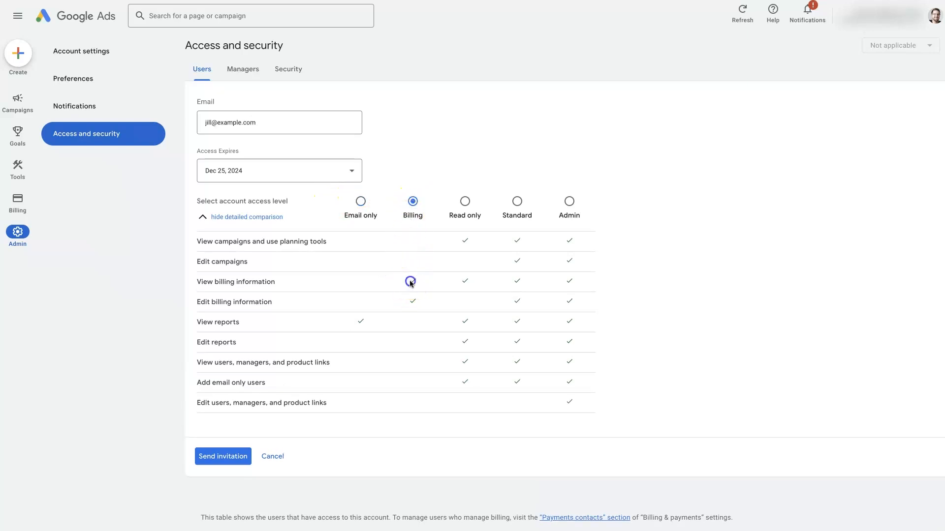
mouse_move(464, 207)
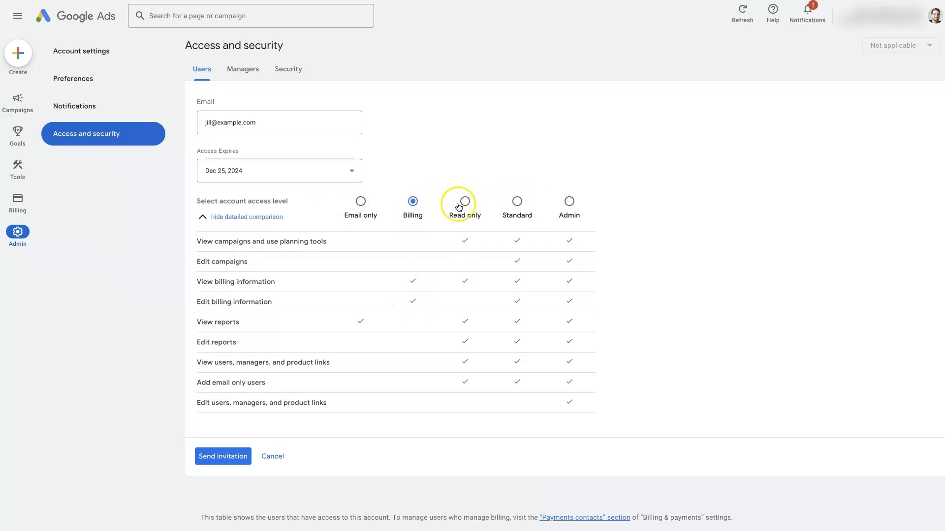
left_click(464, 201)
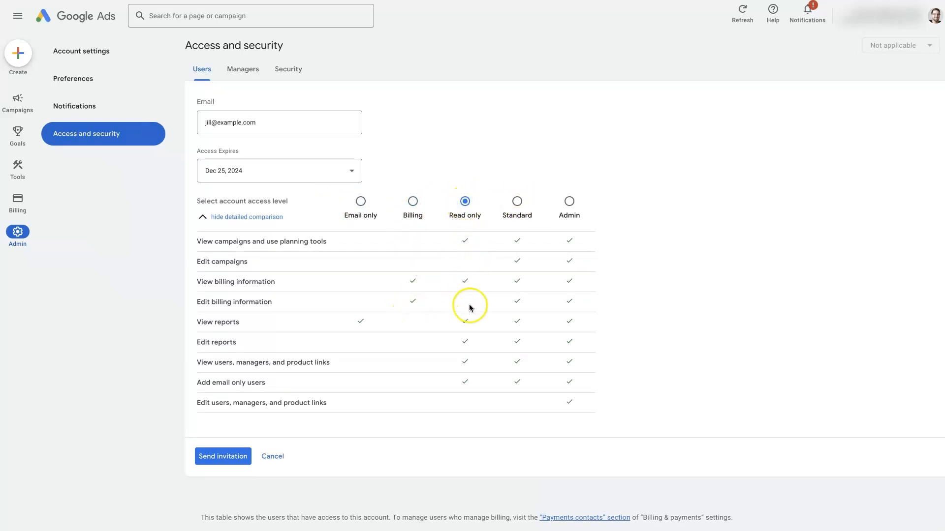
mouse_move(460, 366)
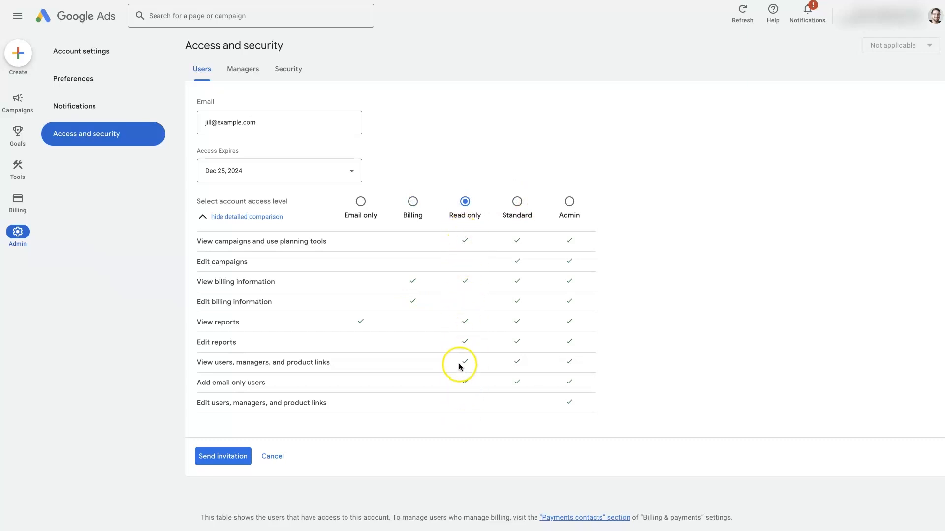
mouse_move(517, 201)
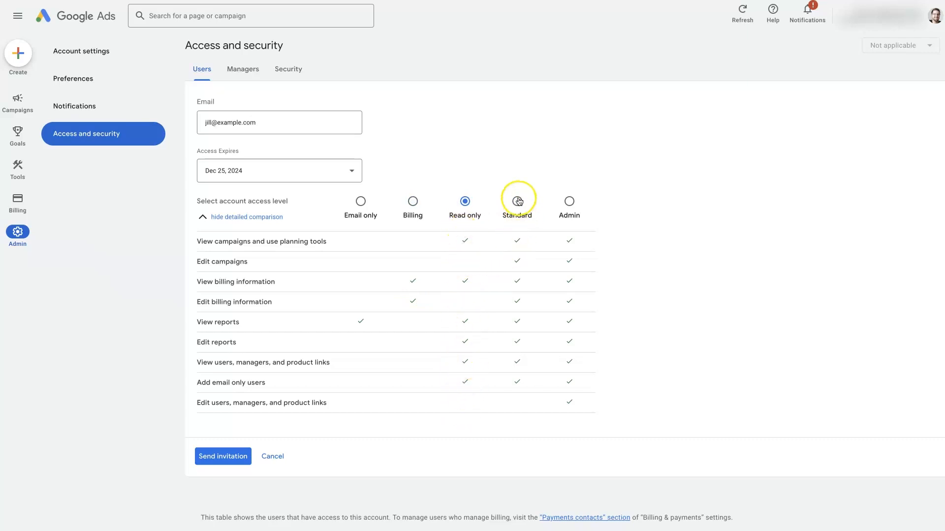
left_click(517, 201)
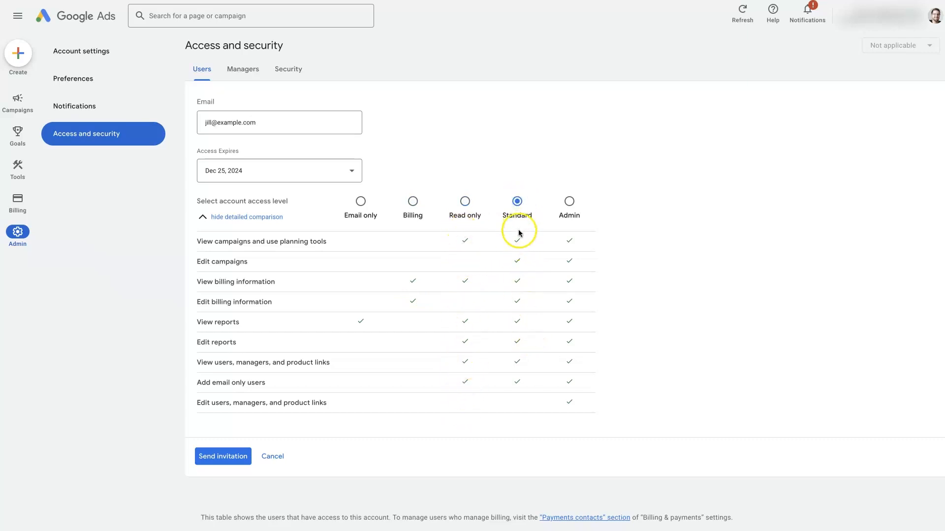
mouse_move(514, 414)
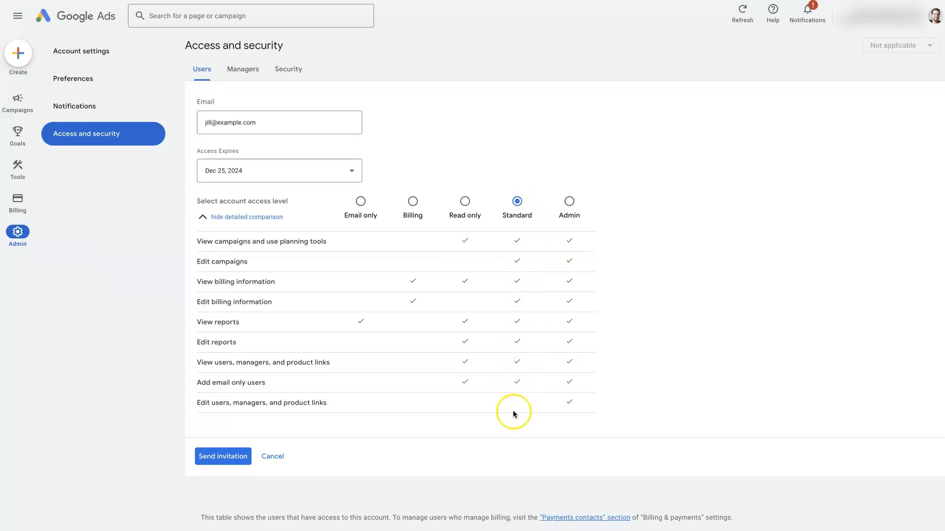
mouse_move(230, 402)
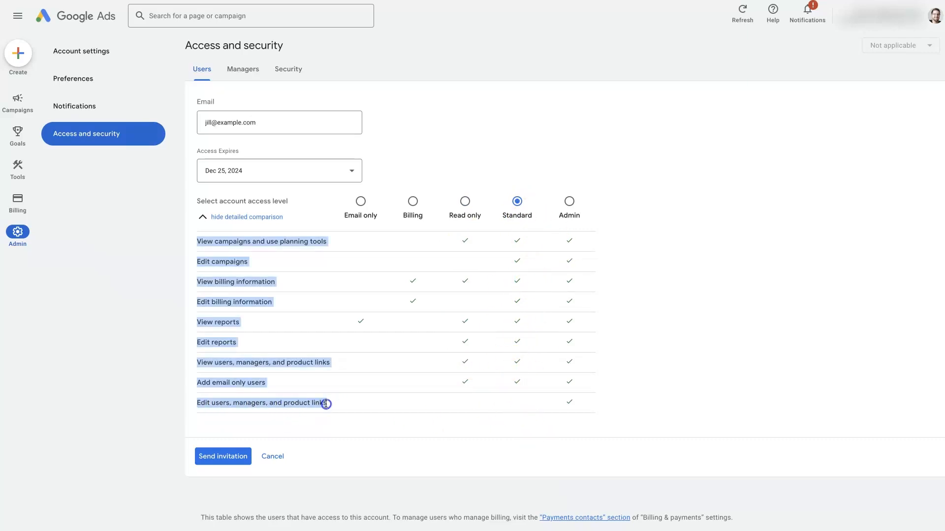
left_click(568, 201)
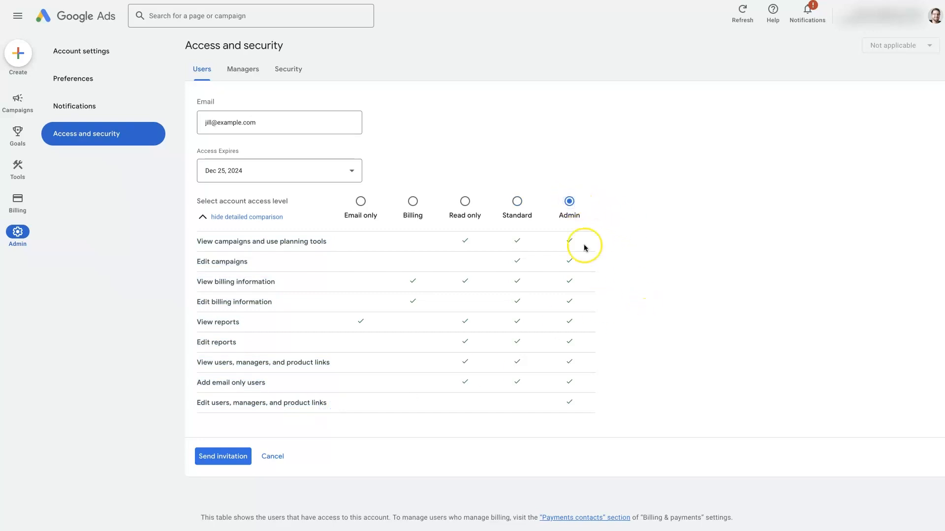
mouse_move(583, 425)
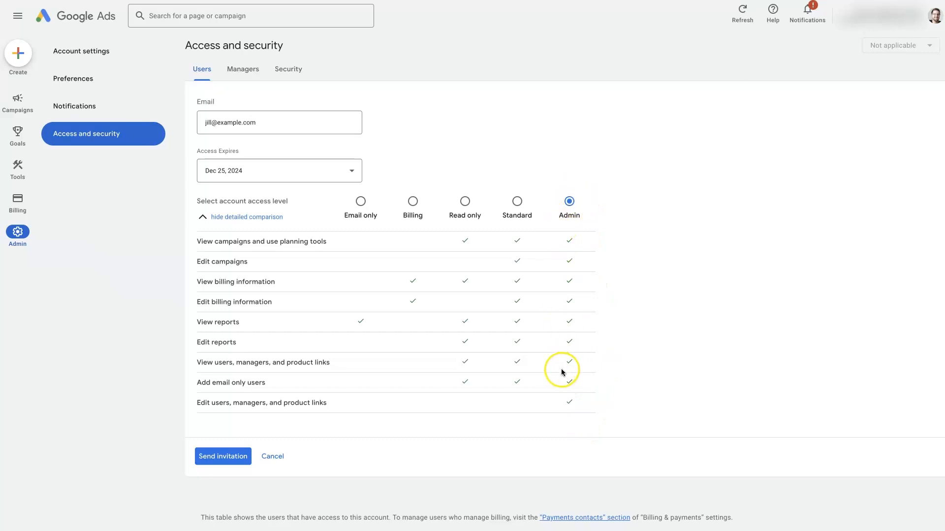
mouse_move(512, 287)
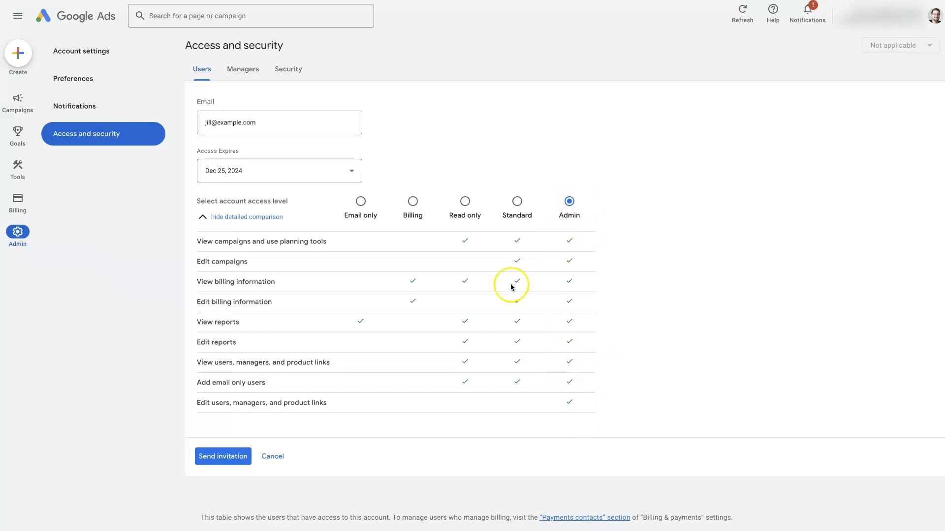
Revisit Standard, Read only and Billing, then settle on Standard access for the invitee
left_click(517, 200)
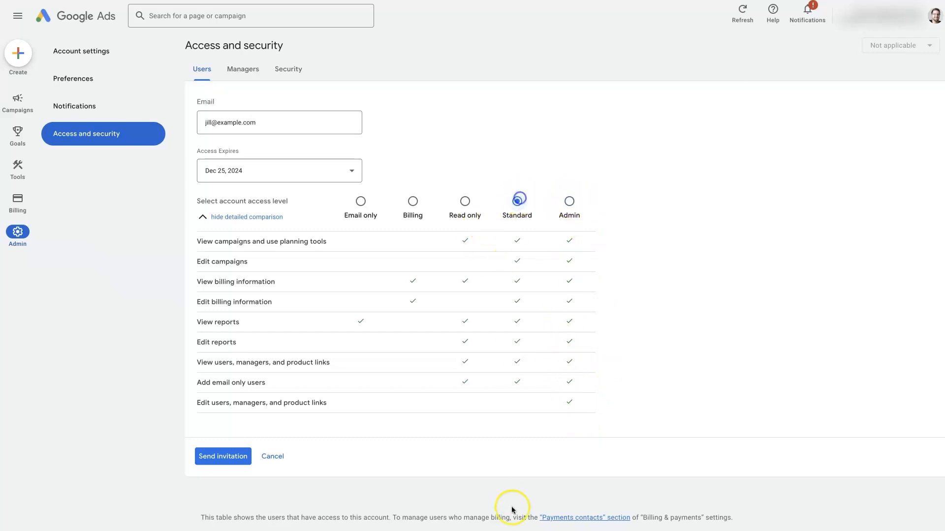
left_click(465, 201)
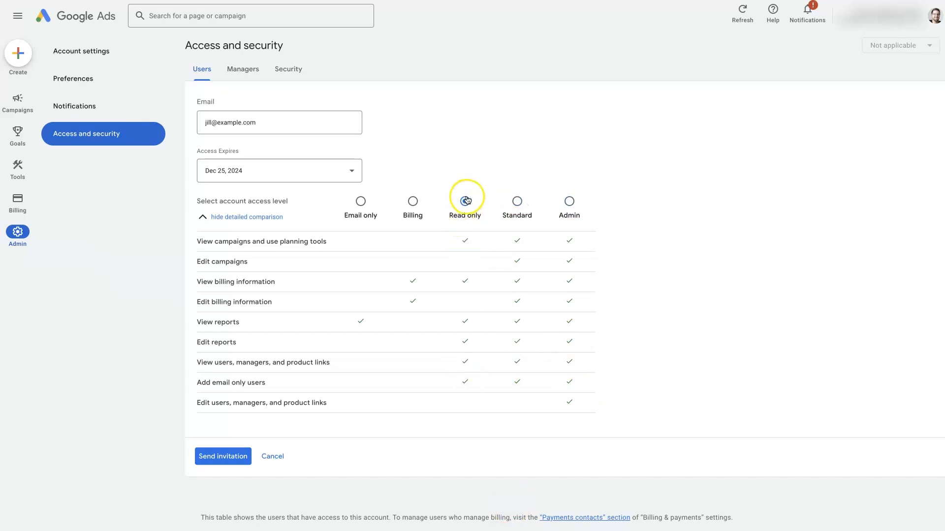
left_click(465, 201)
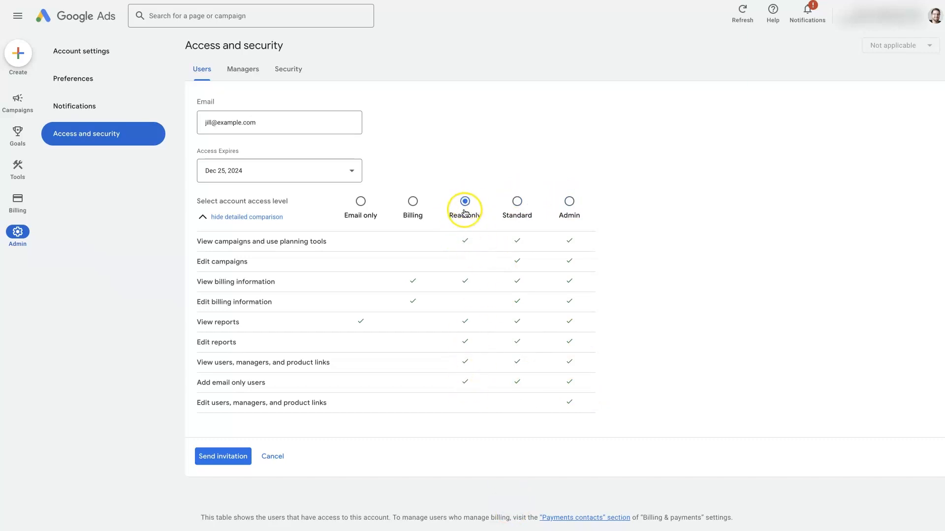
mouse_move(476, 407)
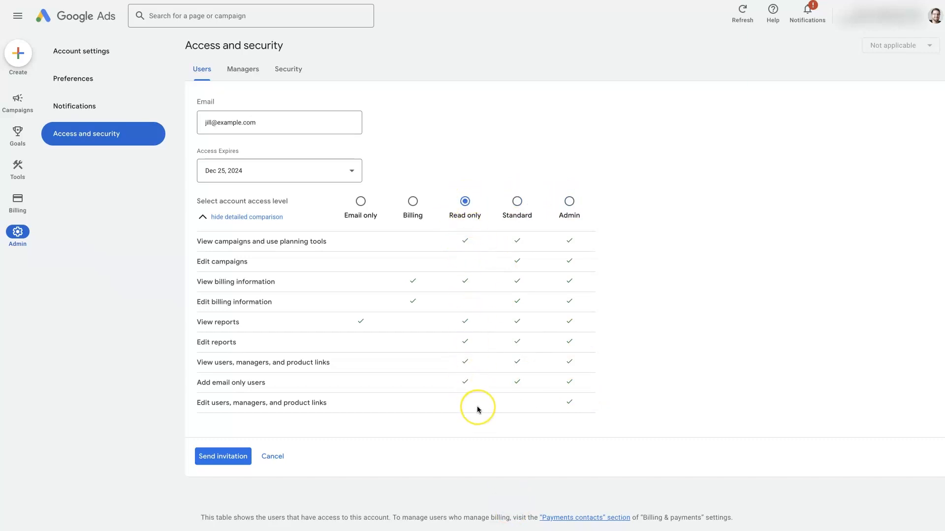
mouse_move(478, 409)
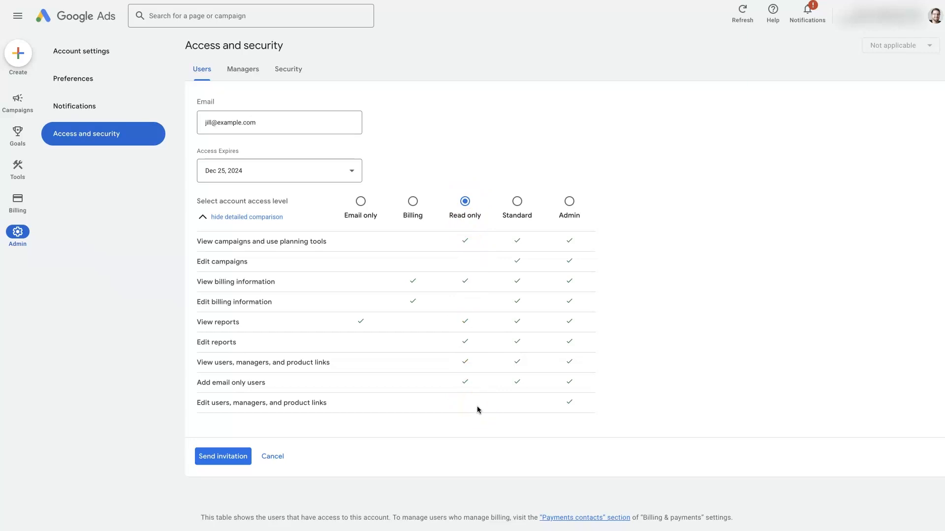
left_click(412, 201)
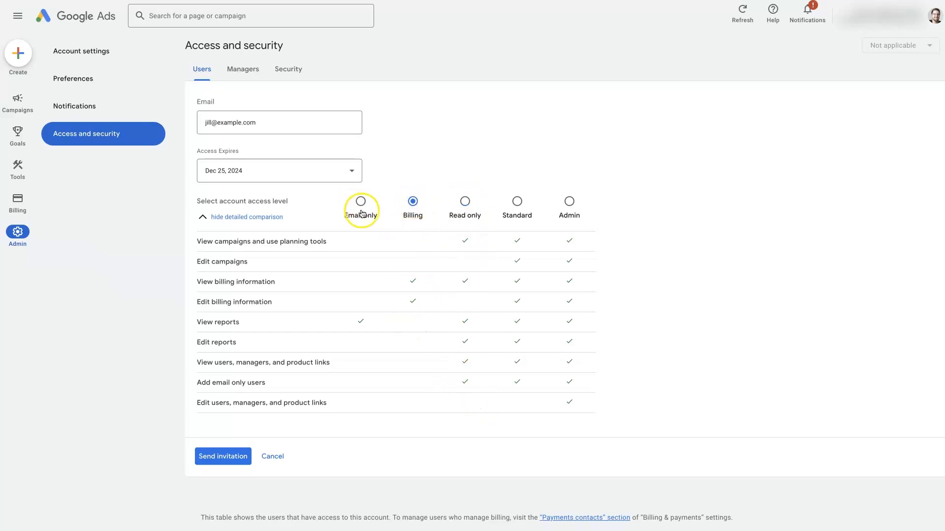
mouse_move(541, 221)
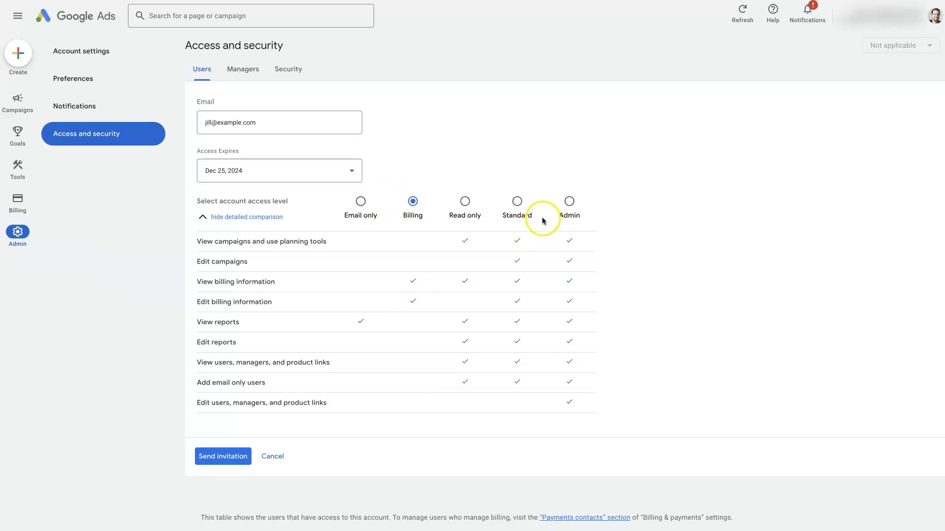
left_click(516, 201)
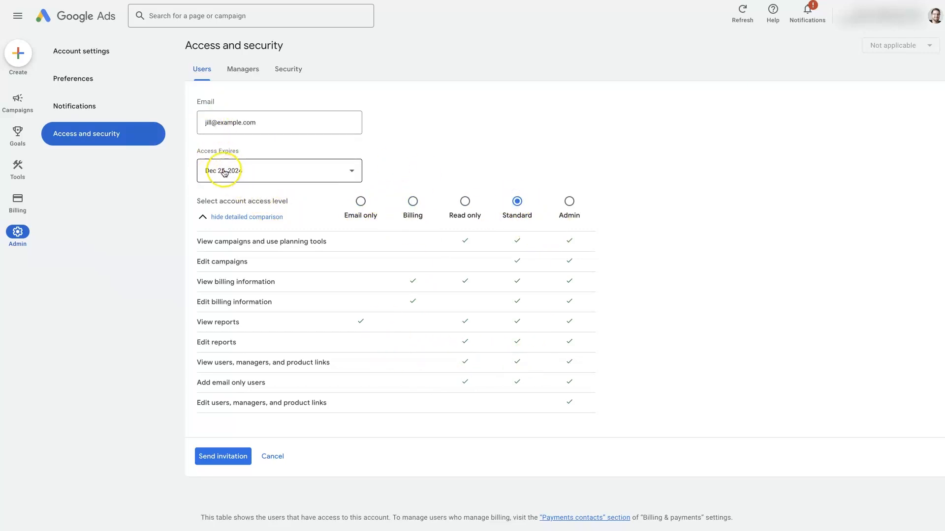
Set the invitee's access to expire on Nov 20, 2025, one year out
left_click(279, 170)
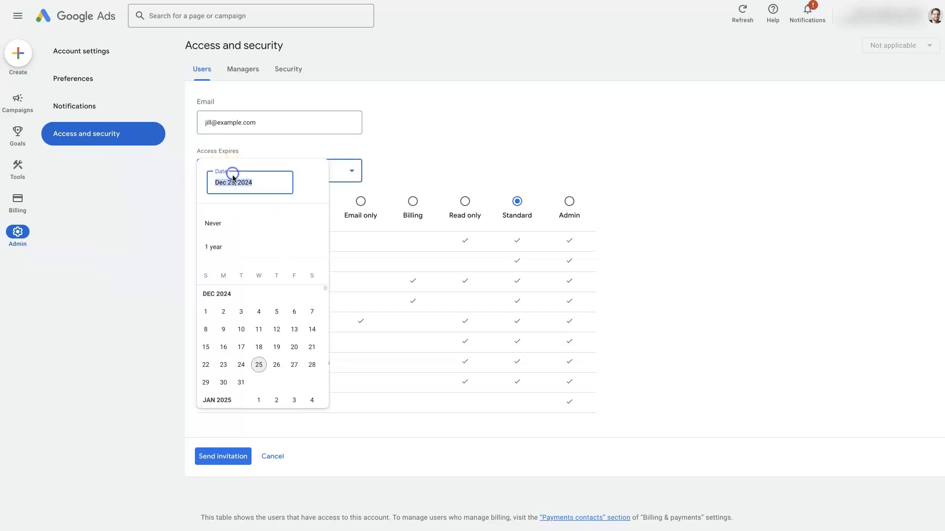
left_click(259, 364)
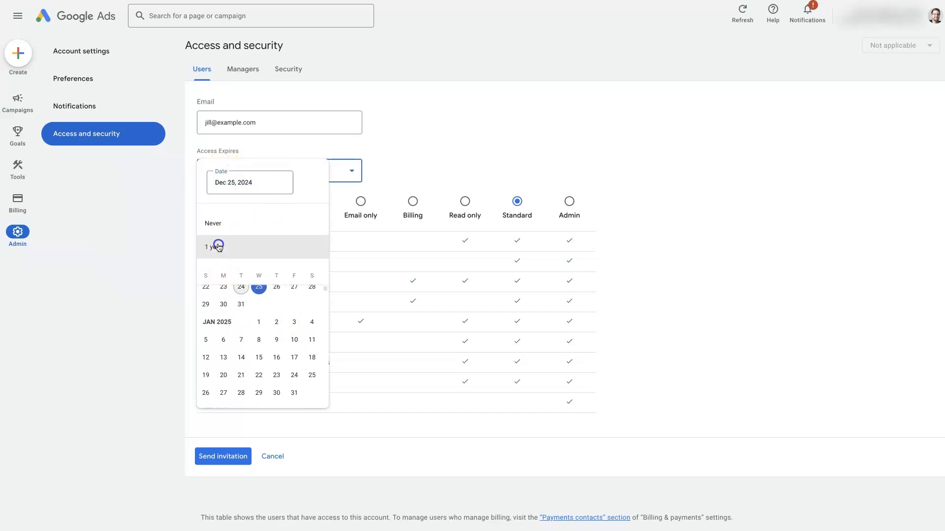
left_click(213, 246)
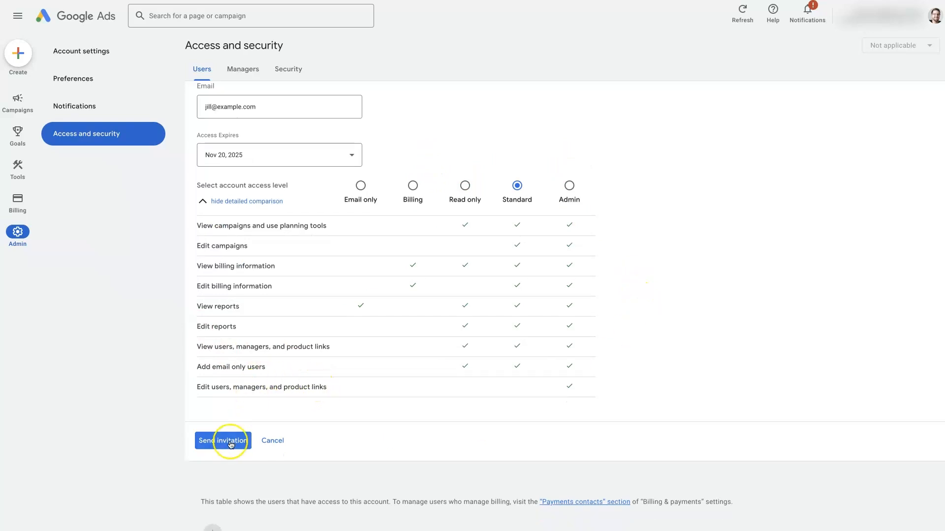
Attempt to send the invitation, which is rejected because the email isn't in an allowed domain
left_click(222, 441)
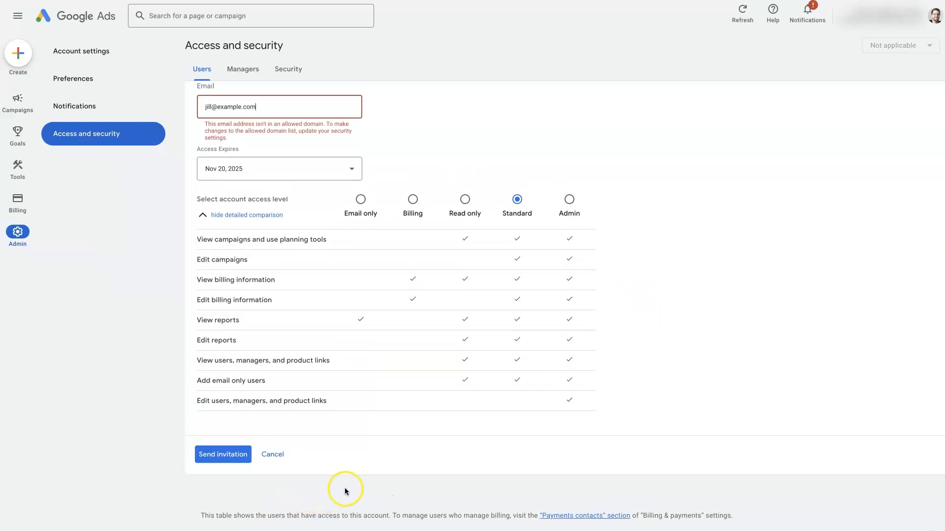
scroll("up", 3)
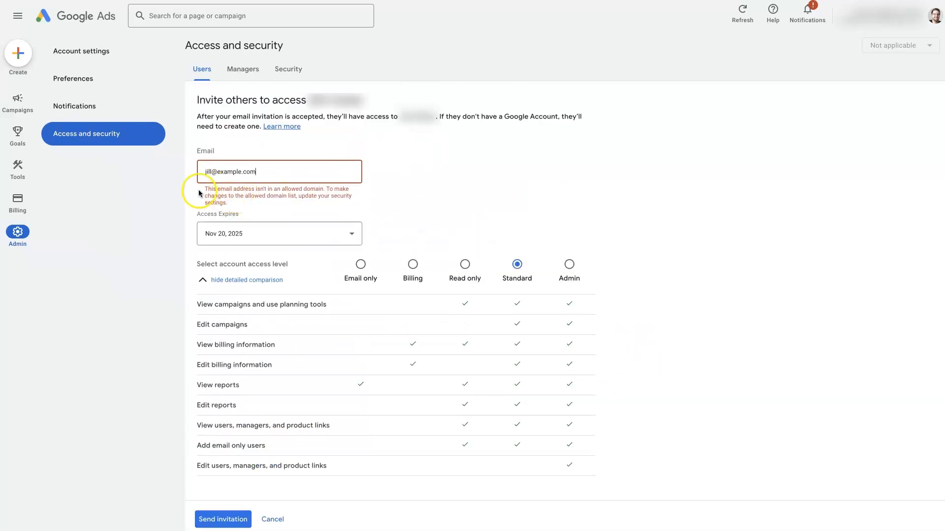
mouse_move(255, 208)
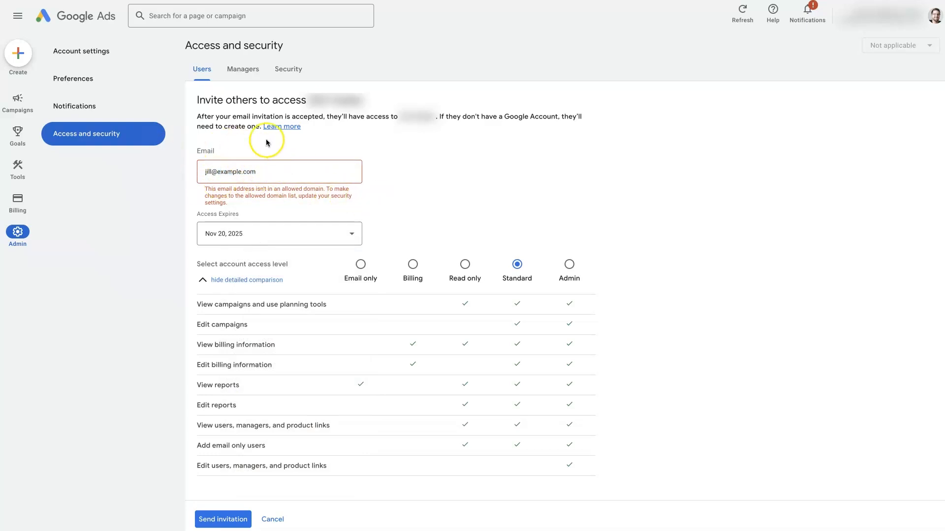
mouse_move(289, 69)
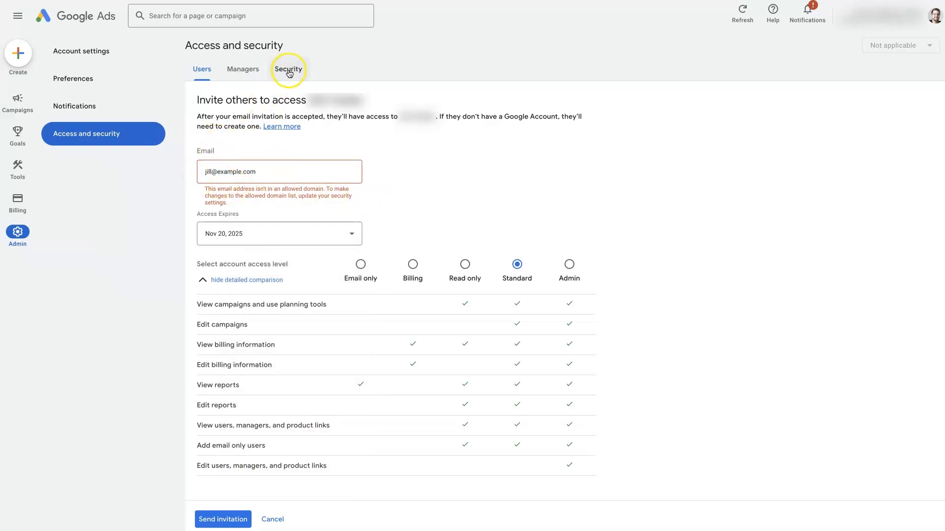
In Security settings, add example.com to the allowed domains alongside missoulaseogeek.com and save
left_click(288, 69)
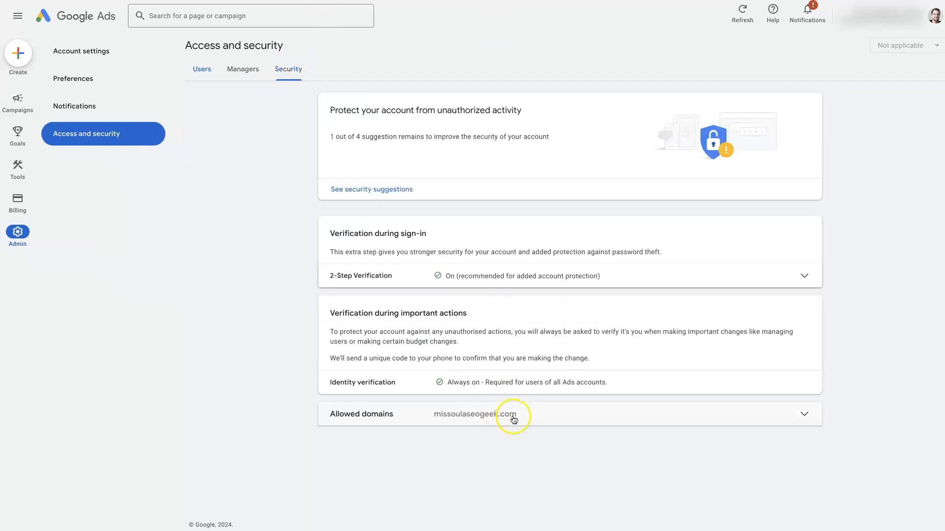
mouse_move(427, 428)
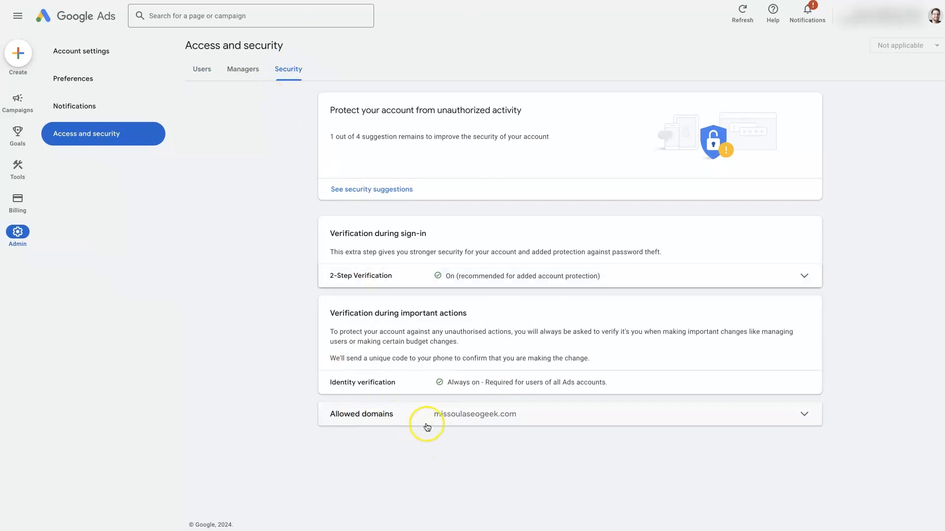
mouse_move(328, 420)
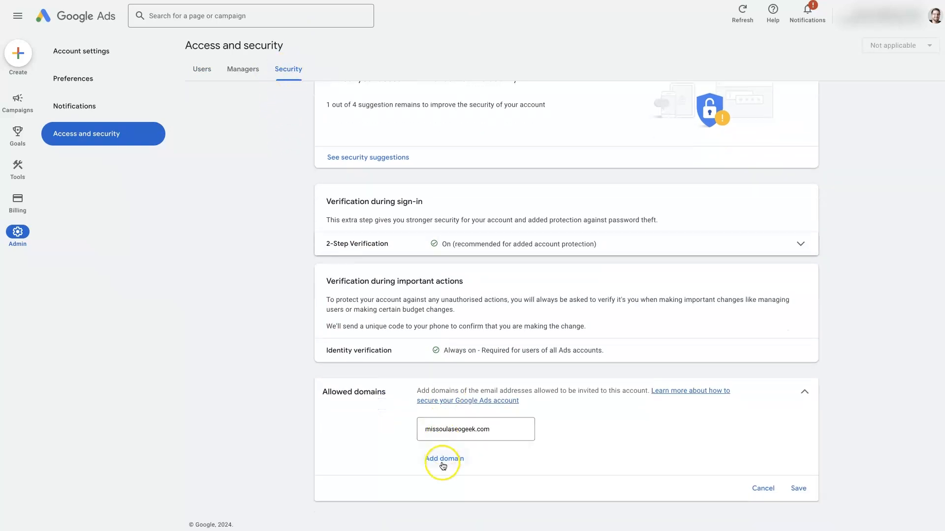
left_click(444, 459)
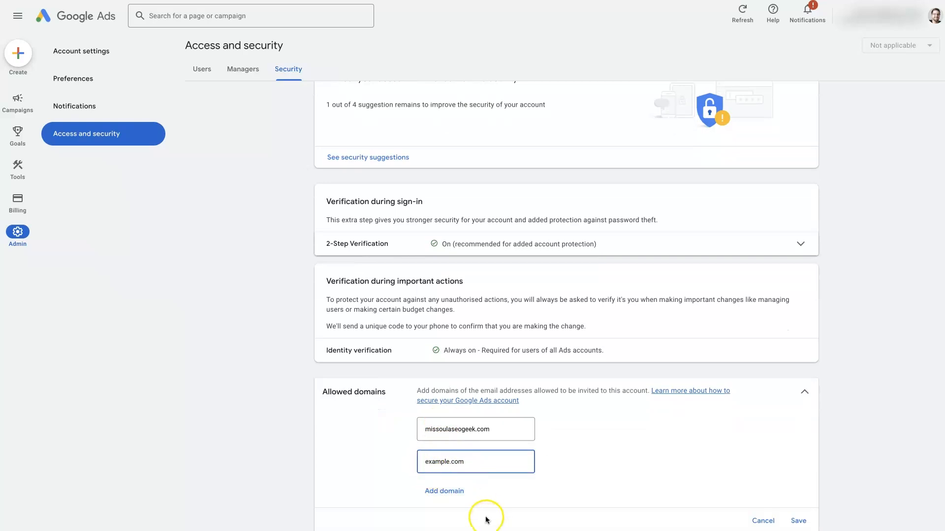
scroll("down", 3)
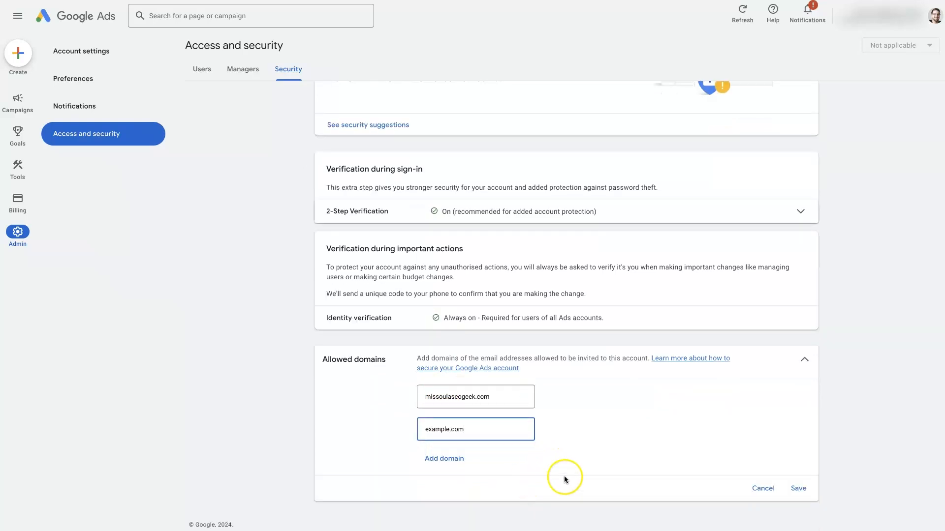
left_click(799, 488)
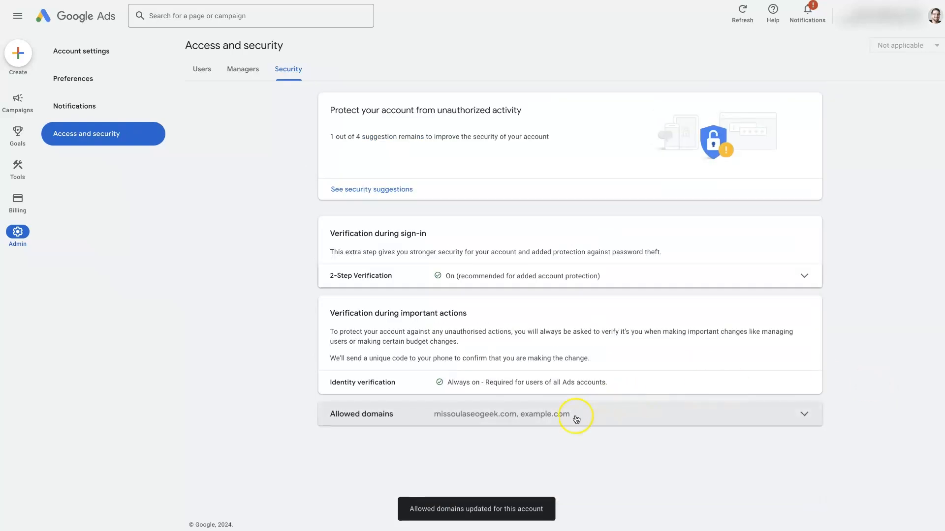
left_click(804, 415)
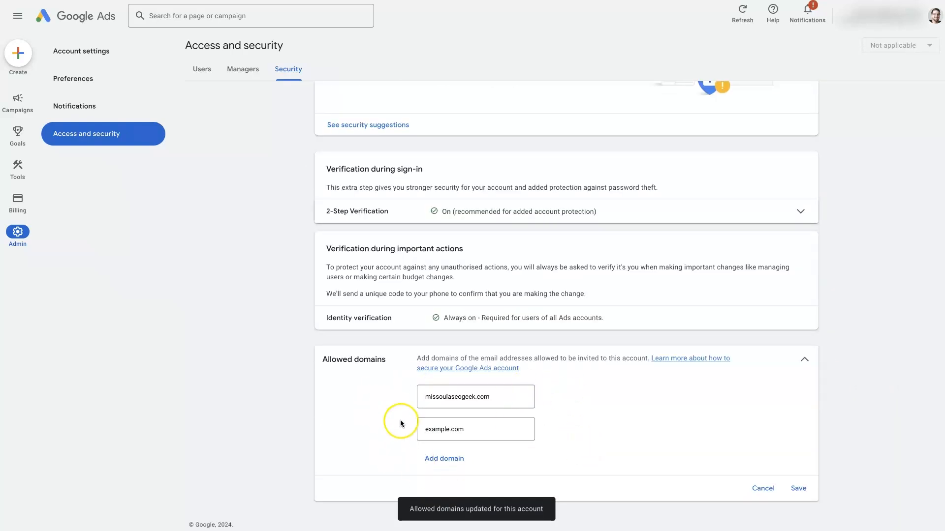
mouse_move(265, 164)
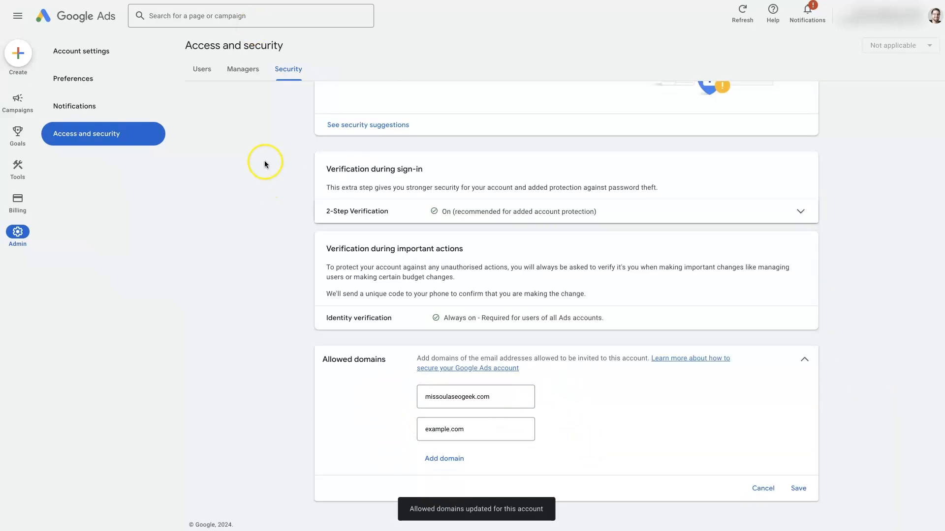
left_click(201, 69)
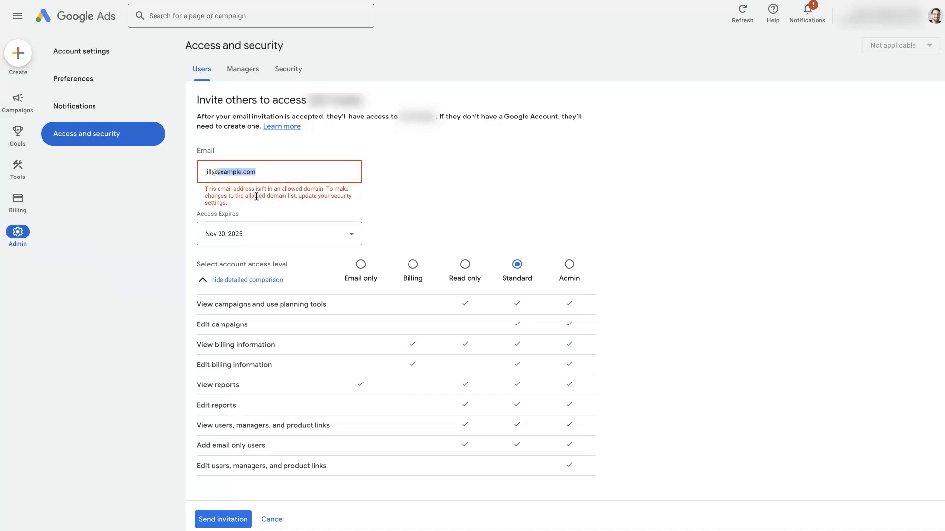
double_click(231, 171)
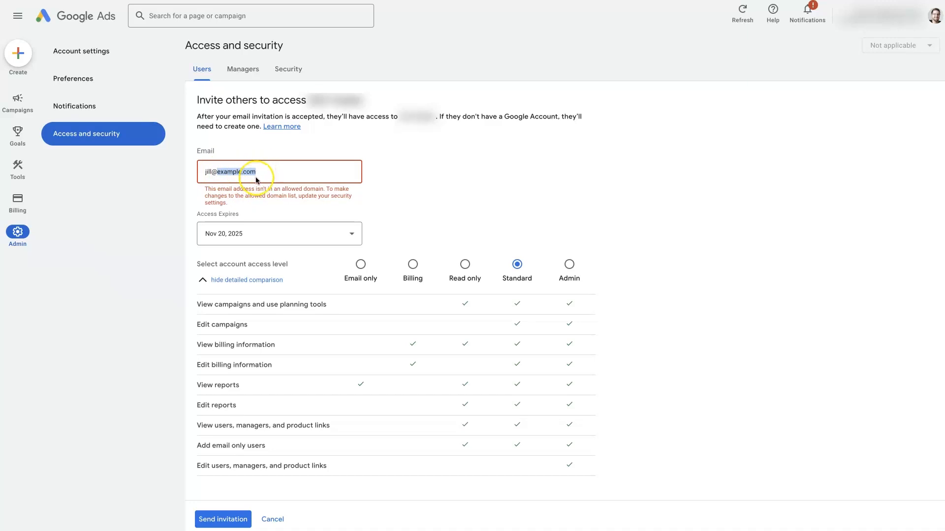
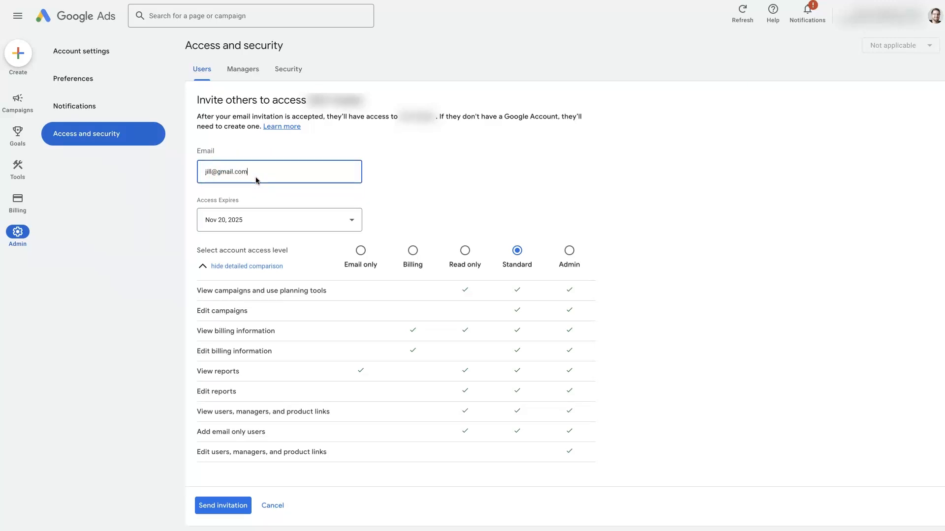
double_click(226, 172)
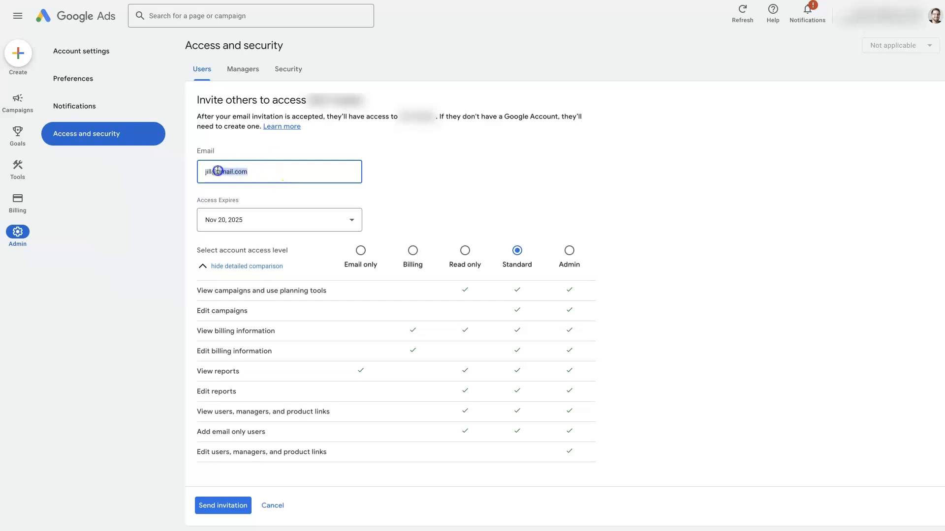
left_click(288, 69)
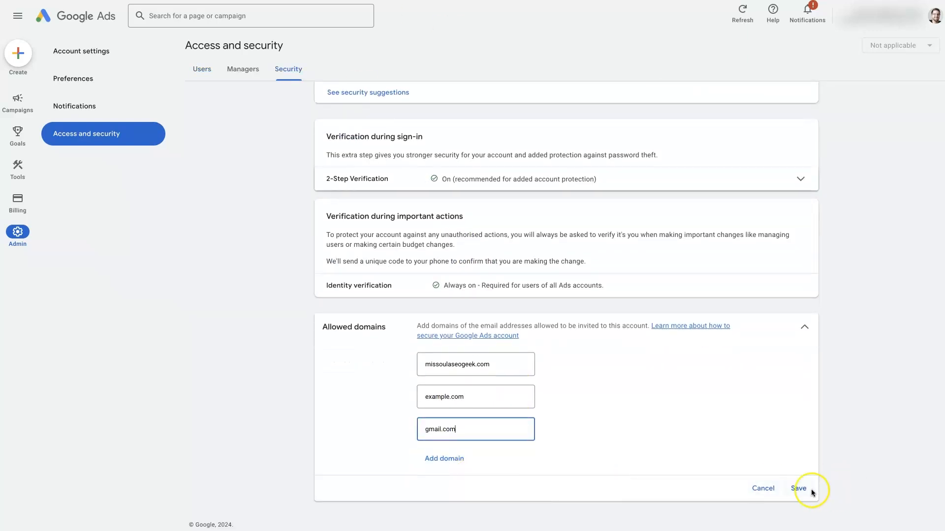
Save gmail.com as an allowed domain and return to the invitation form, now free of the domain error
left_click(799, 488)
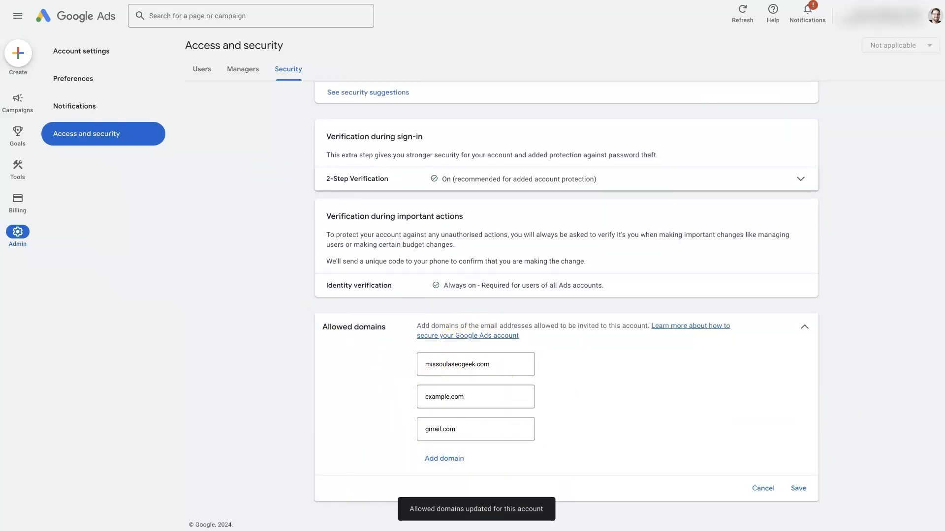
left_click(202, 69)
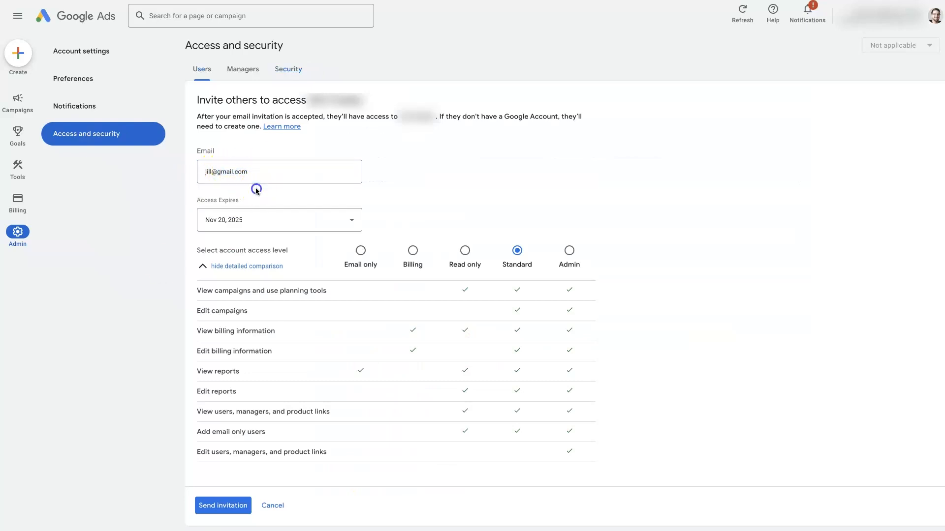
mouse_move(253, 214)
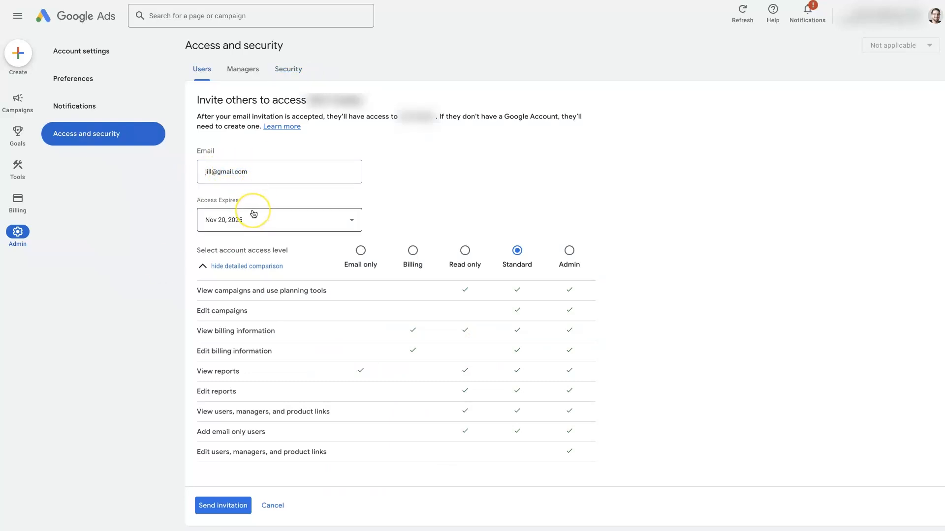
Review the invitation's Nov 20, 2025 expiry and Standard access settings further down the form
scroll("down", 3)
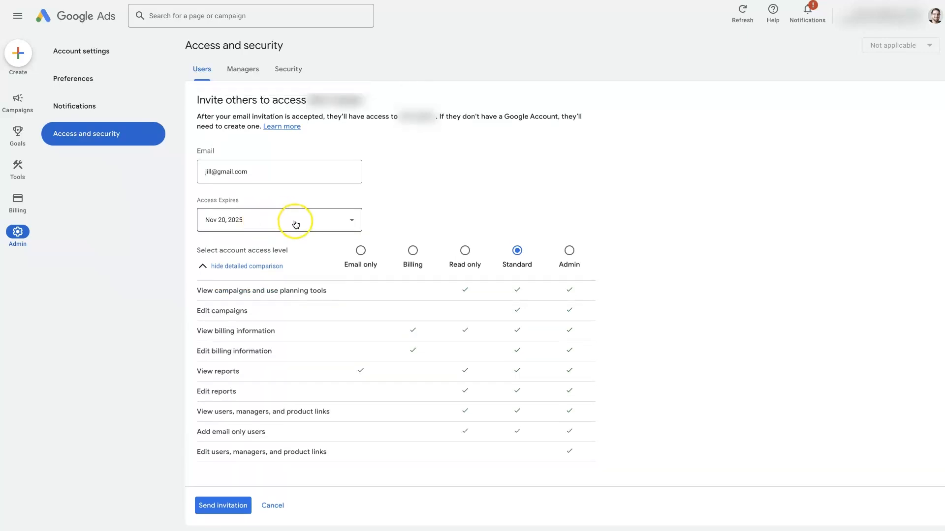
mouse_move(445, 185)
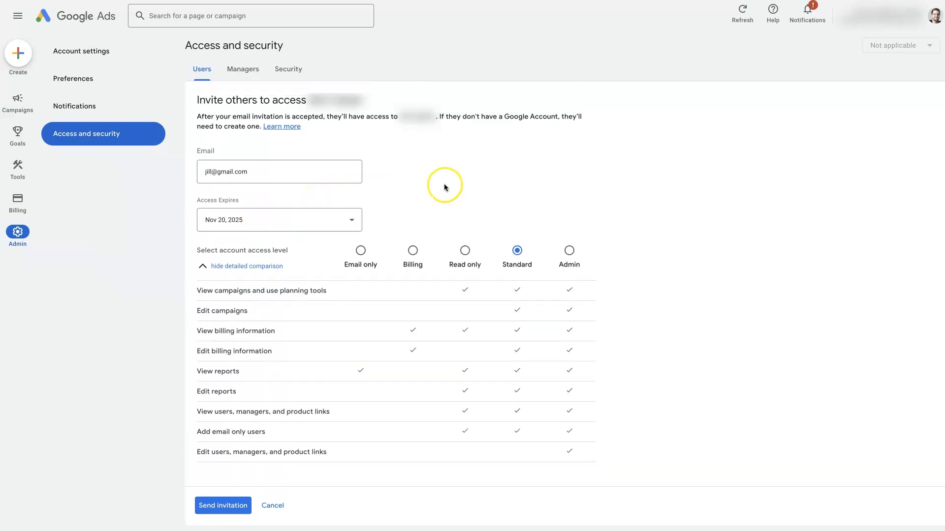
mouse_move(448, 194)
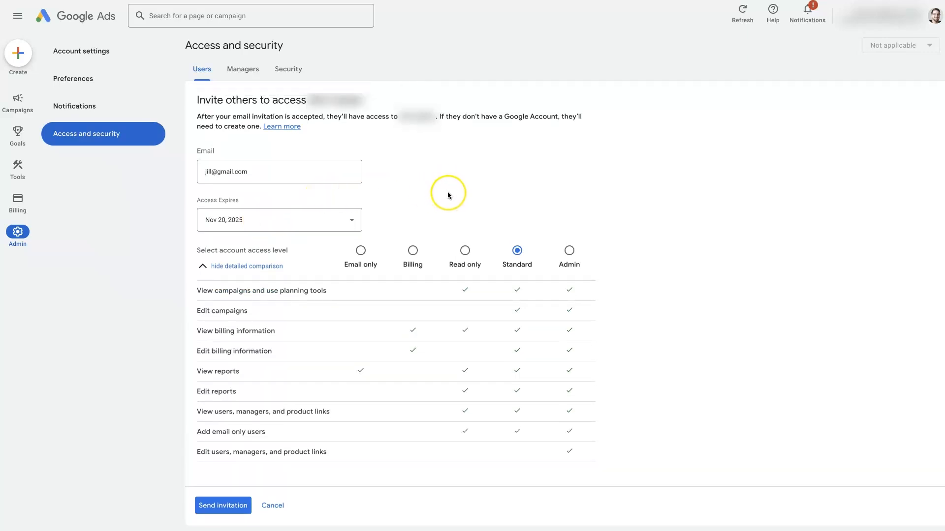
mouse_move(451, 214)
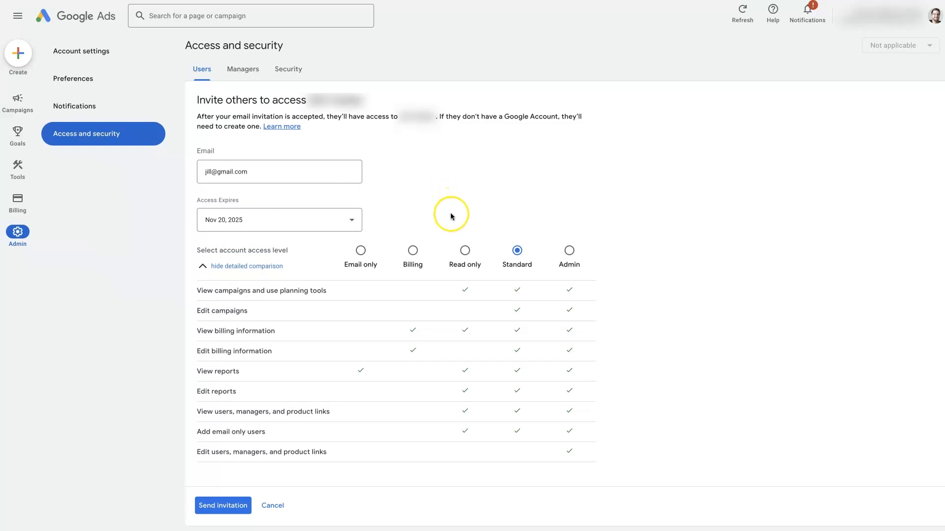
mouse_move(452, 215)
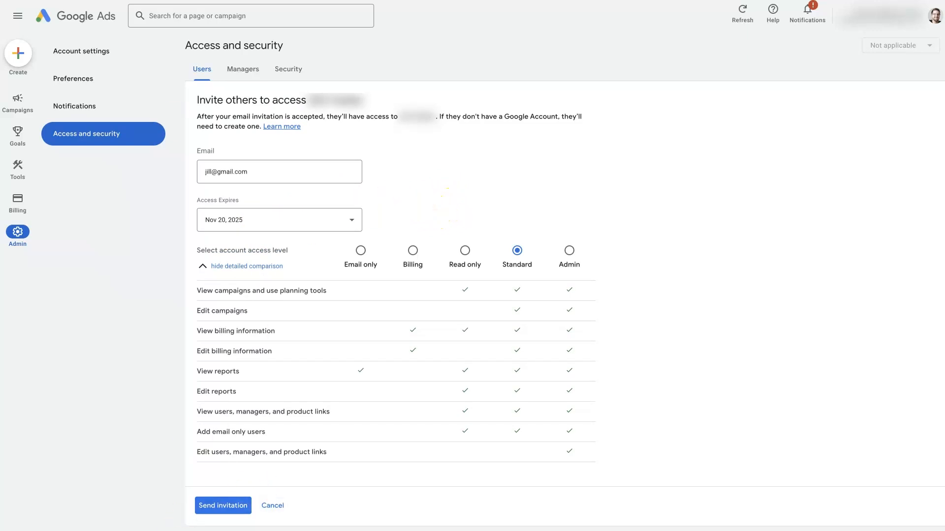
Cancel the invitation and review the users list showing the single Admin user
left_click(272, 506)
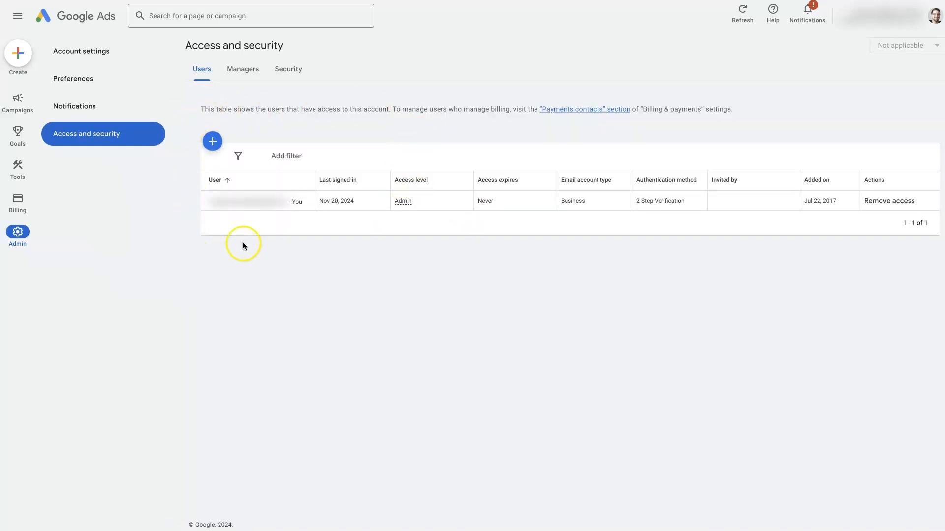
mouse_move(889, 201)
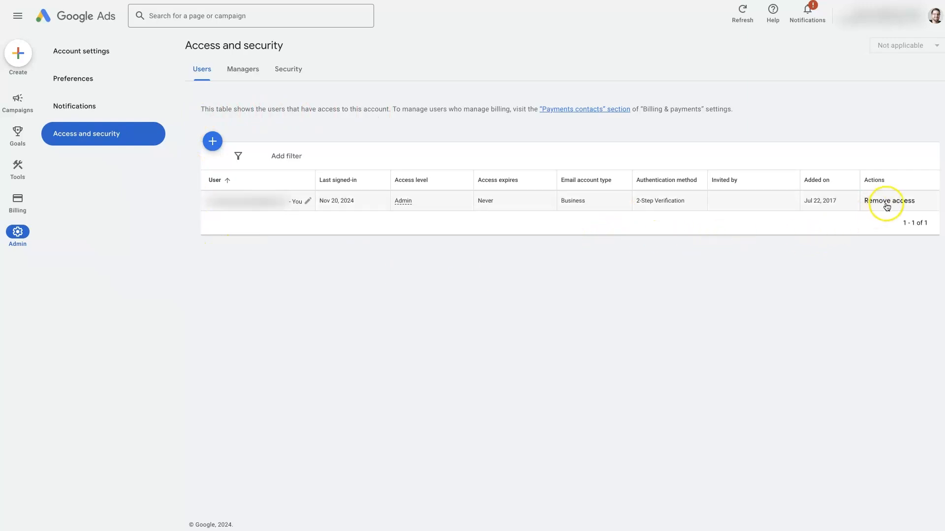
mouse_move(453, 193)
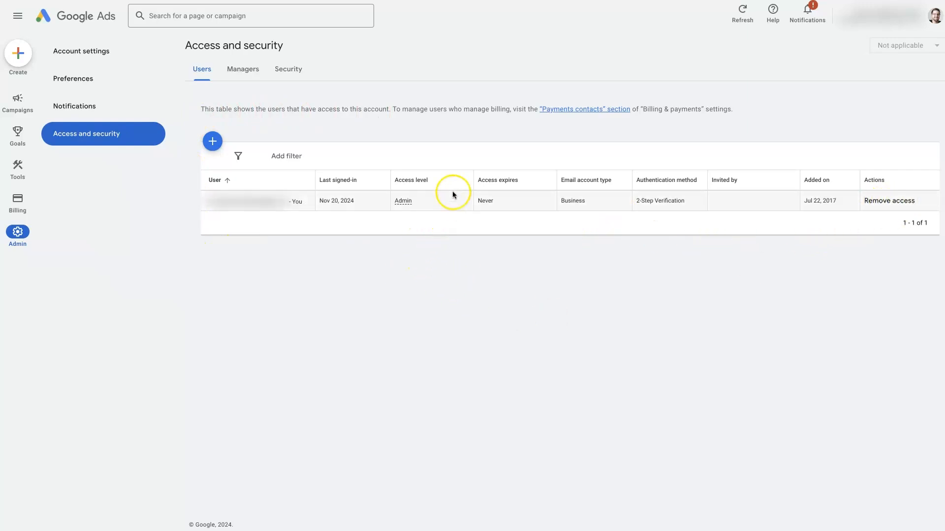
mouse_move(396, 417)
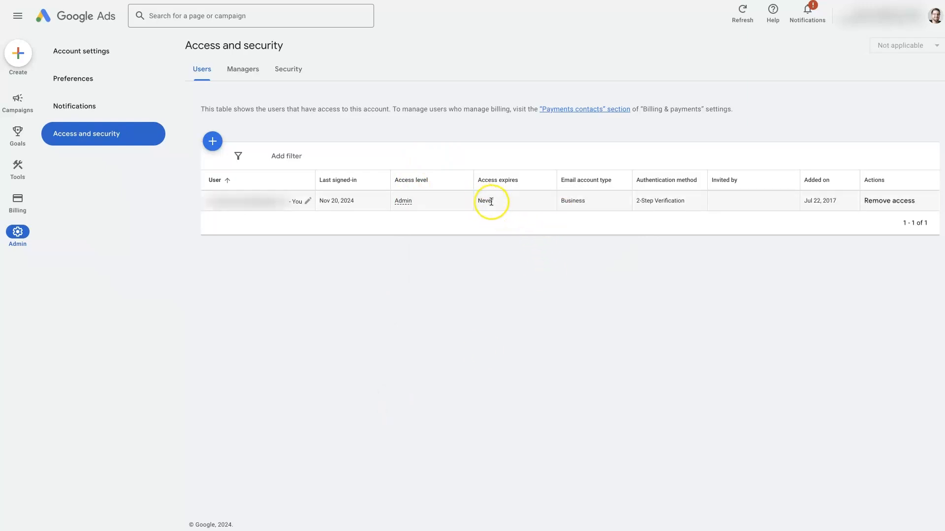
mouse_move(648, 299)
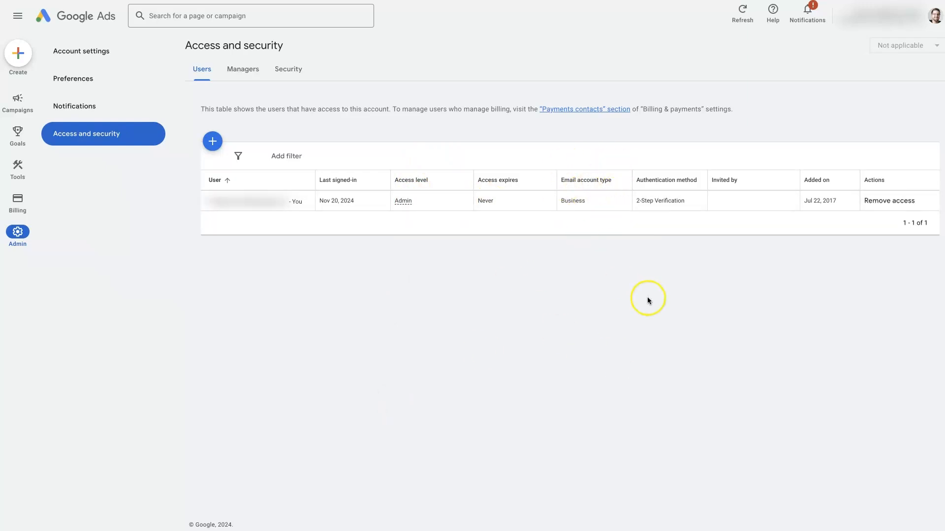
mouse_move(615, 324)
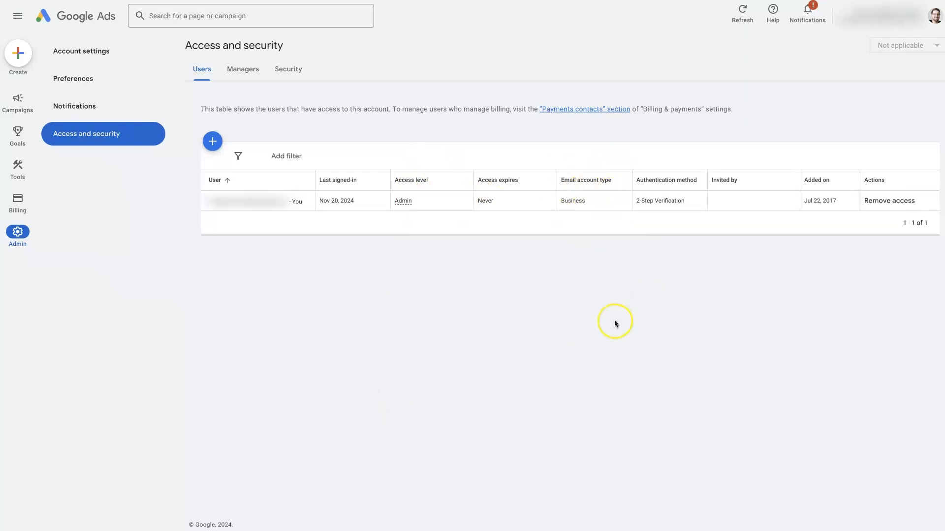
mouse_move(356, 150)
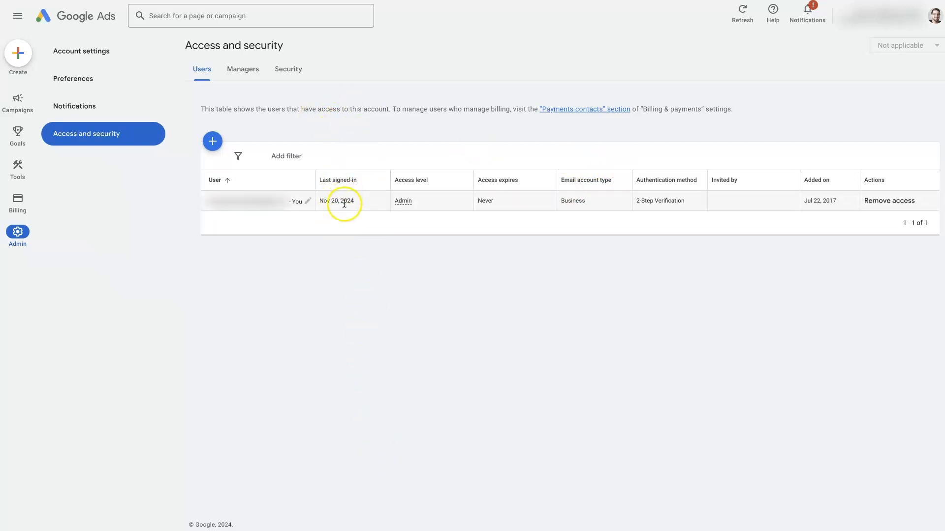
mouse_move(347, 478)
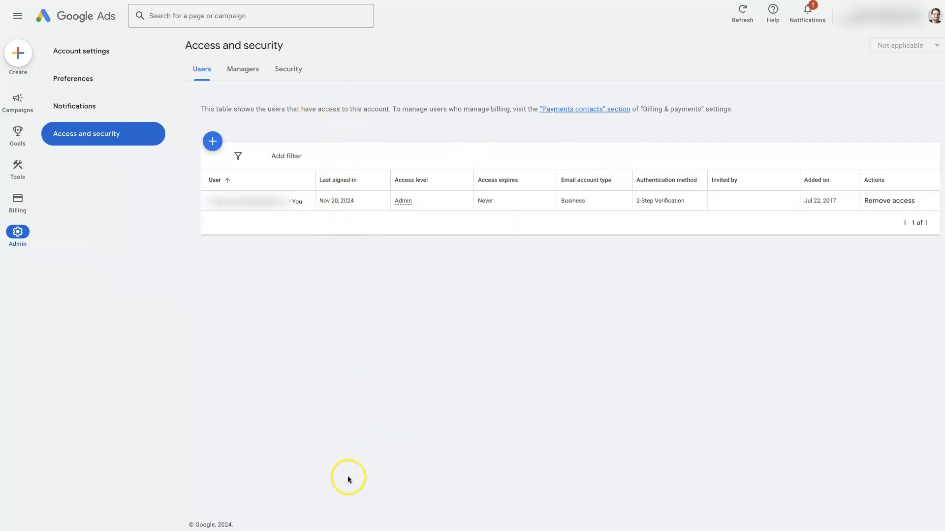
mouse_move(887, 201)
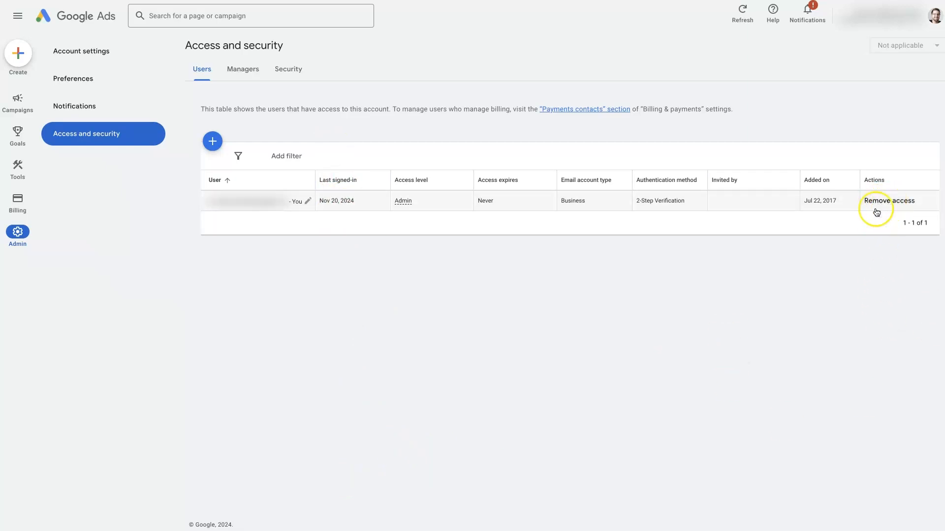
mouse_move(288, 205)
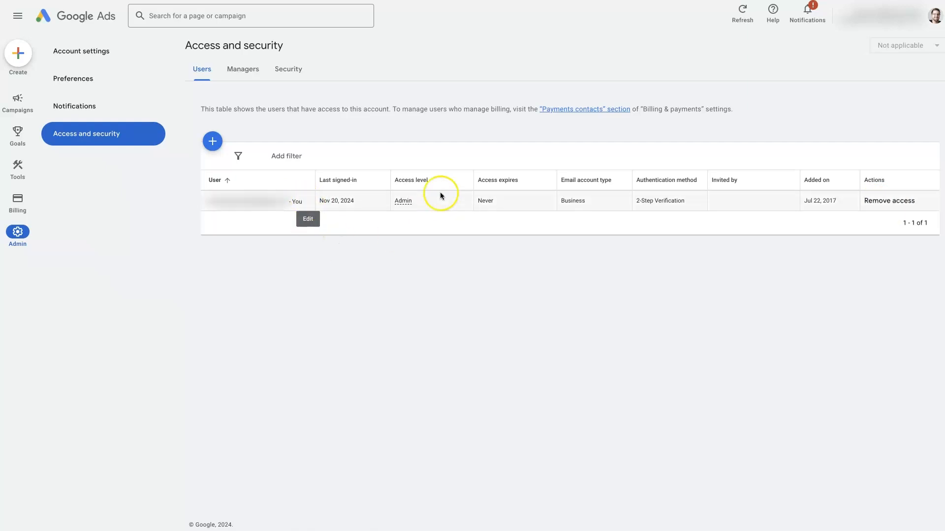
mouse_move(386, 378)
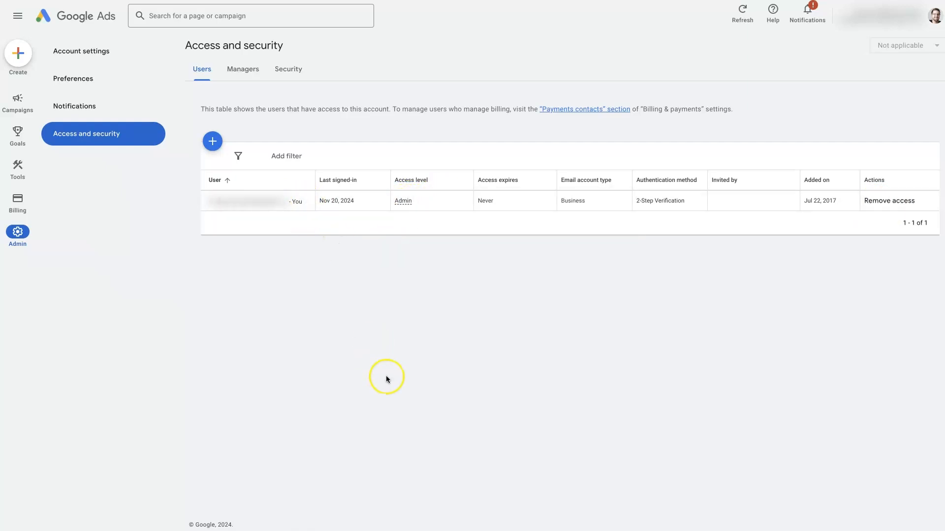
mouse_move(420, 377)
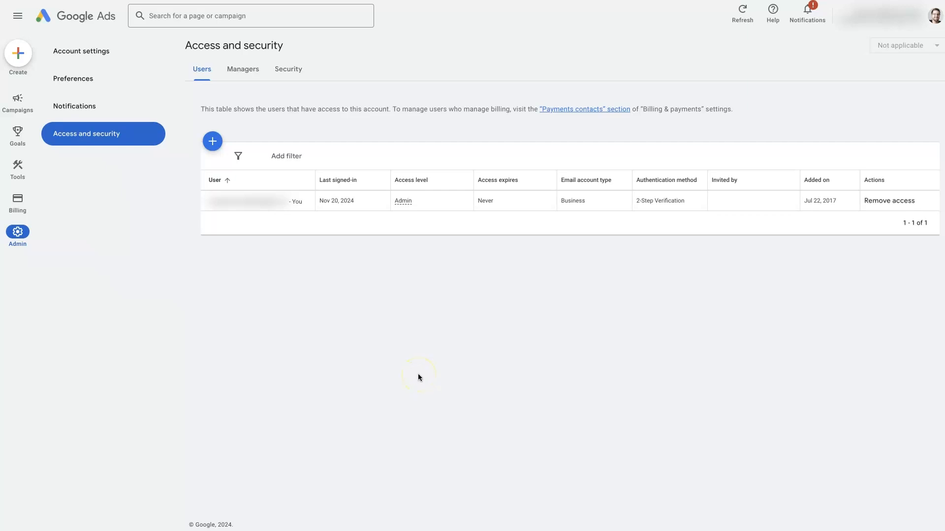
mouse_move(419, 378)
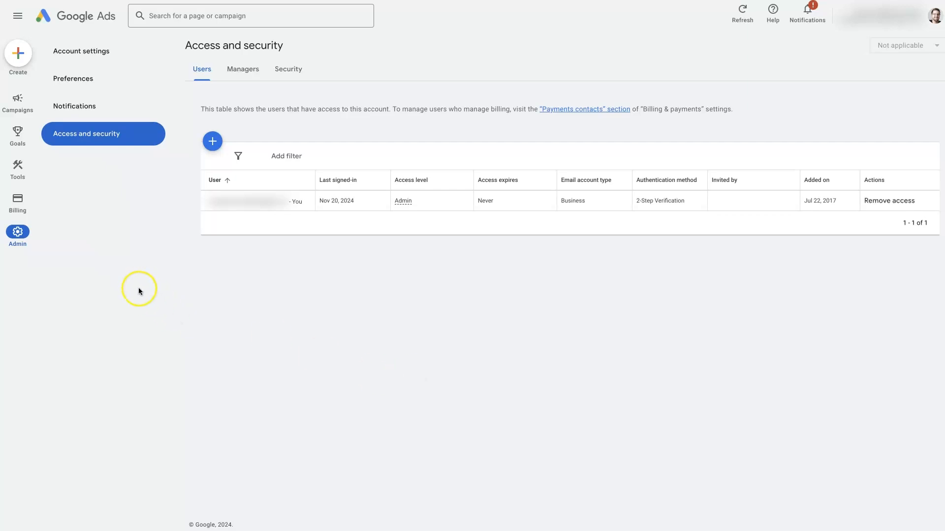
mouse_move(210, 466)
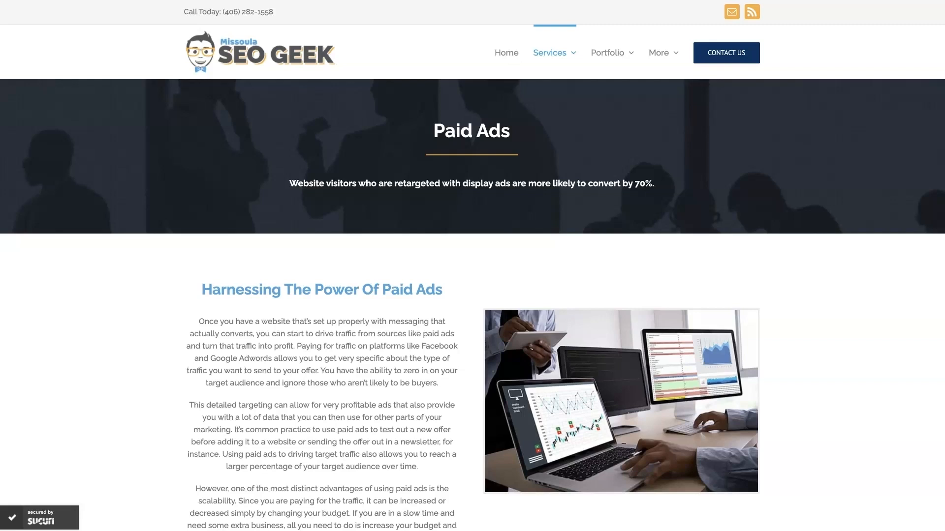
mouse_move(187, 85)
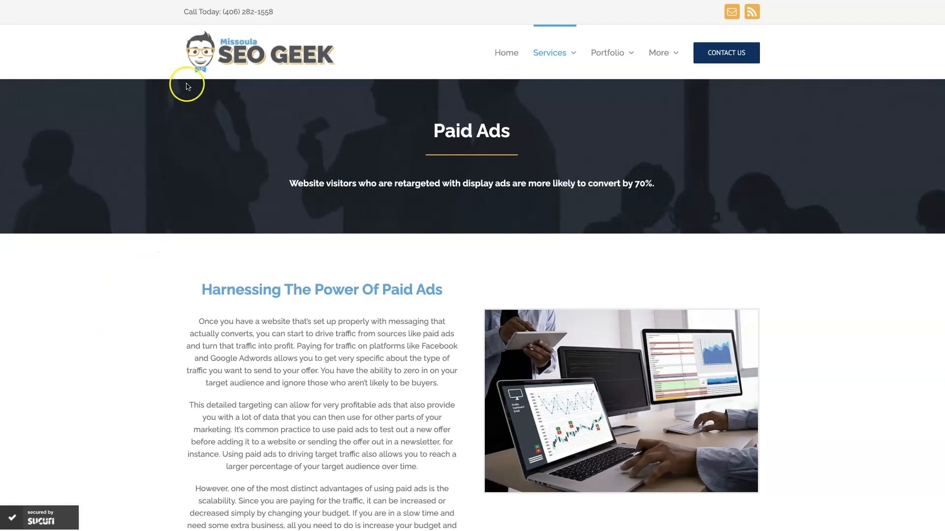
mouse_move(854, 332)
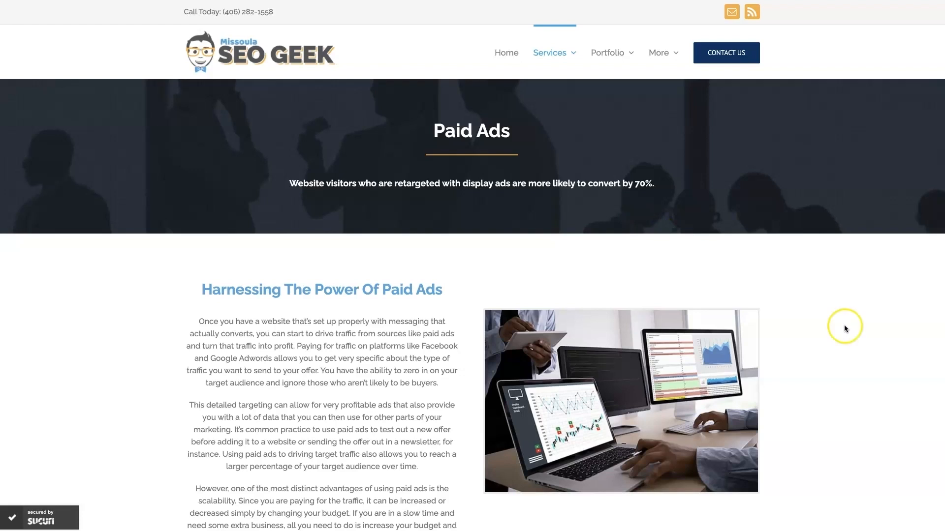
Scroll the Paid Ads page down to the Increase Sales With Google Ads section and its review carousel
scroll("down", 3)
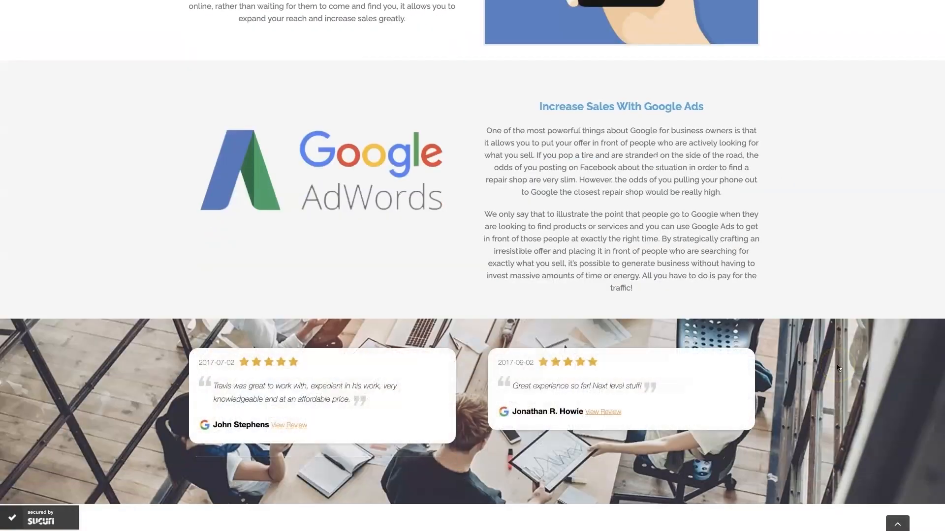
scroll("down", 3)
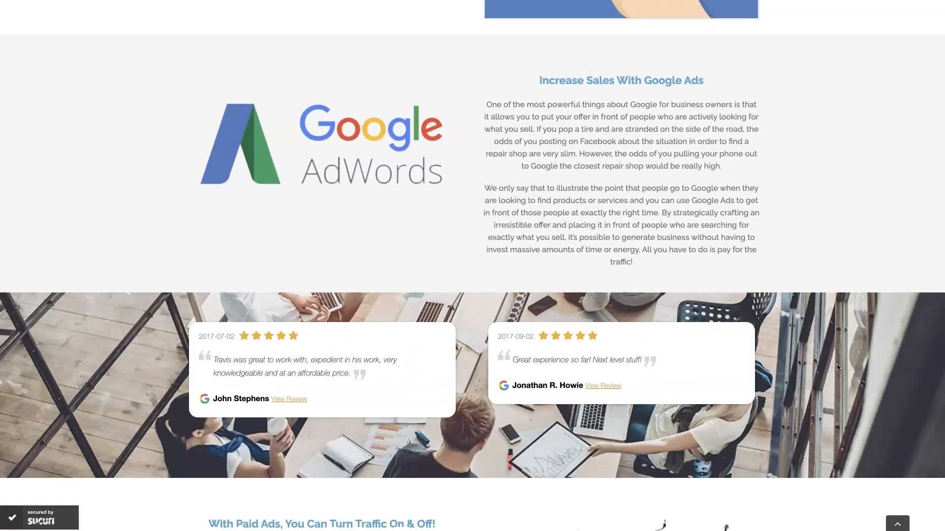
scroll("down", 3)
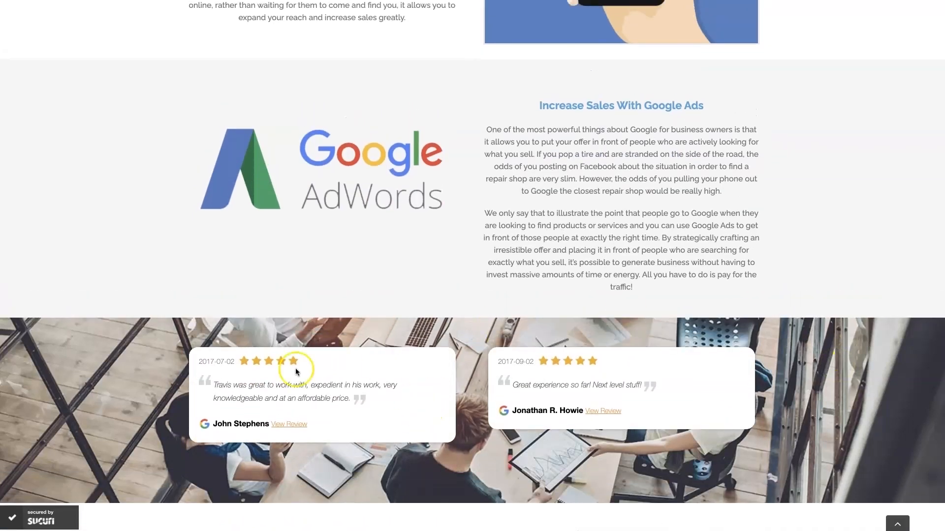
mouse_move(837, 265)
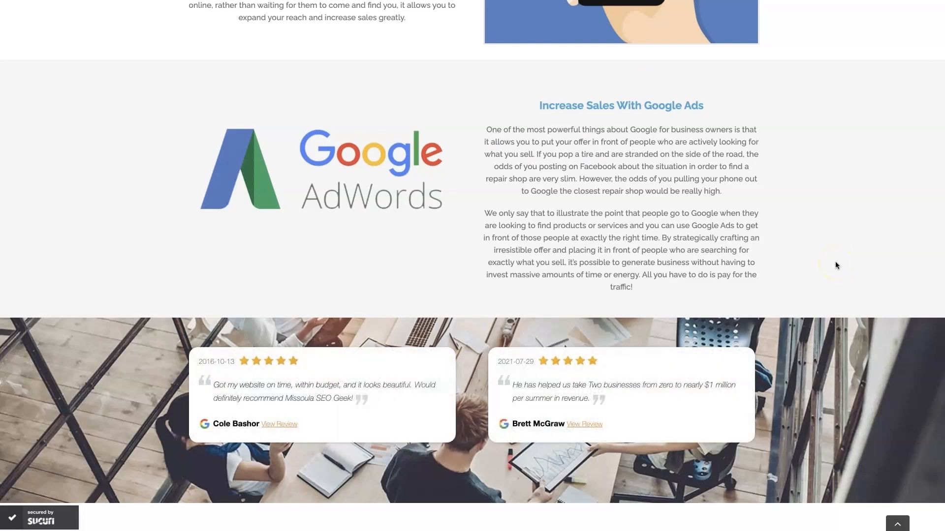
mouse_move(570, 355)
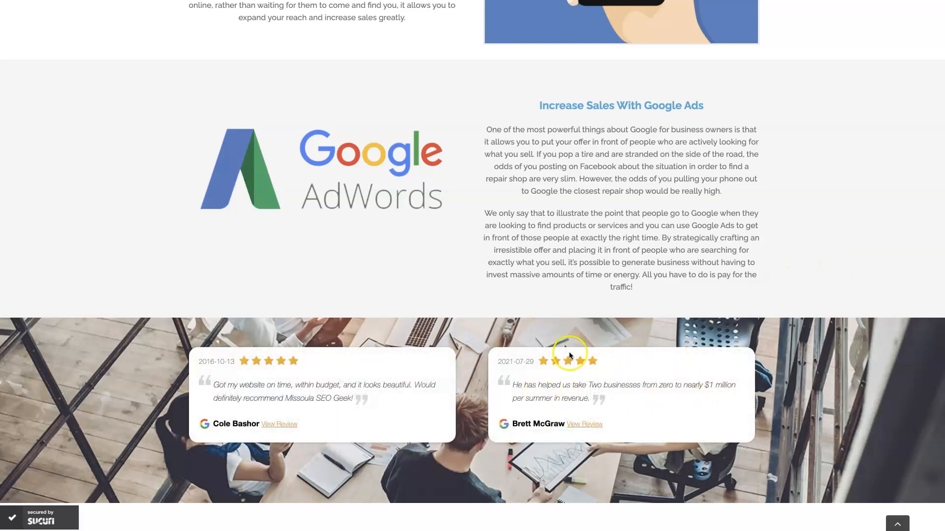
mouse_move(898, 217)
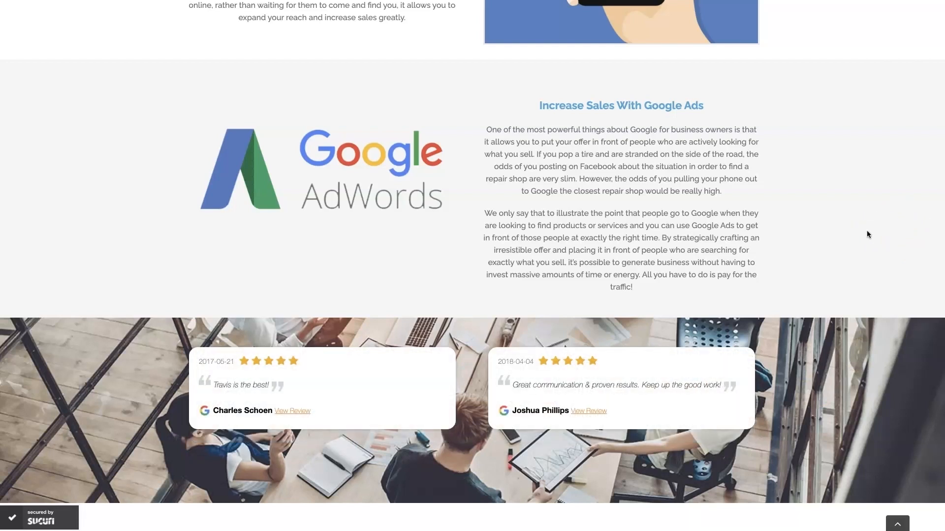
scroll("down", 3)
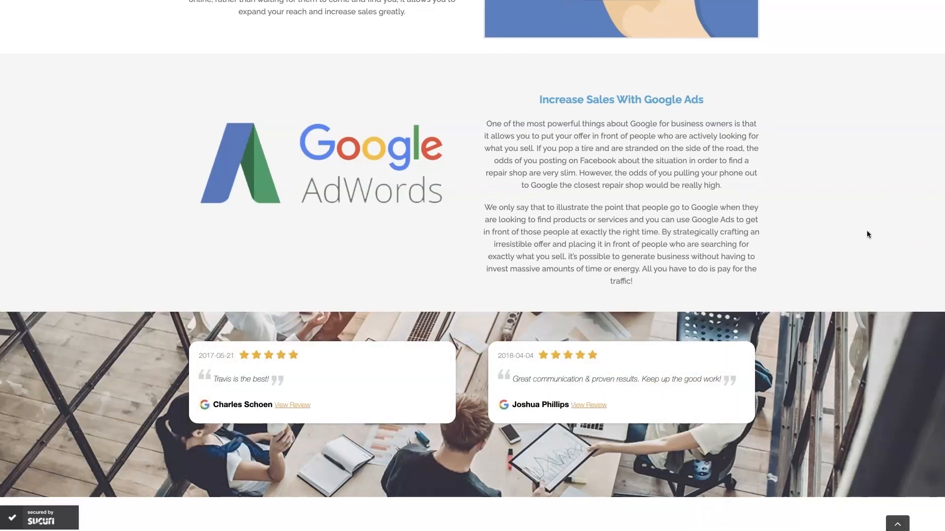